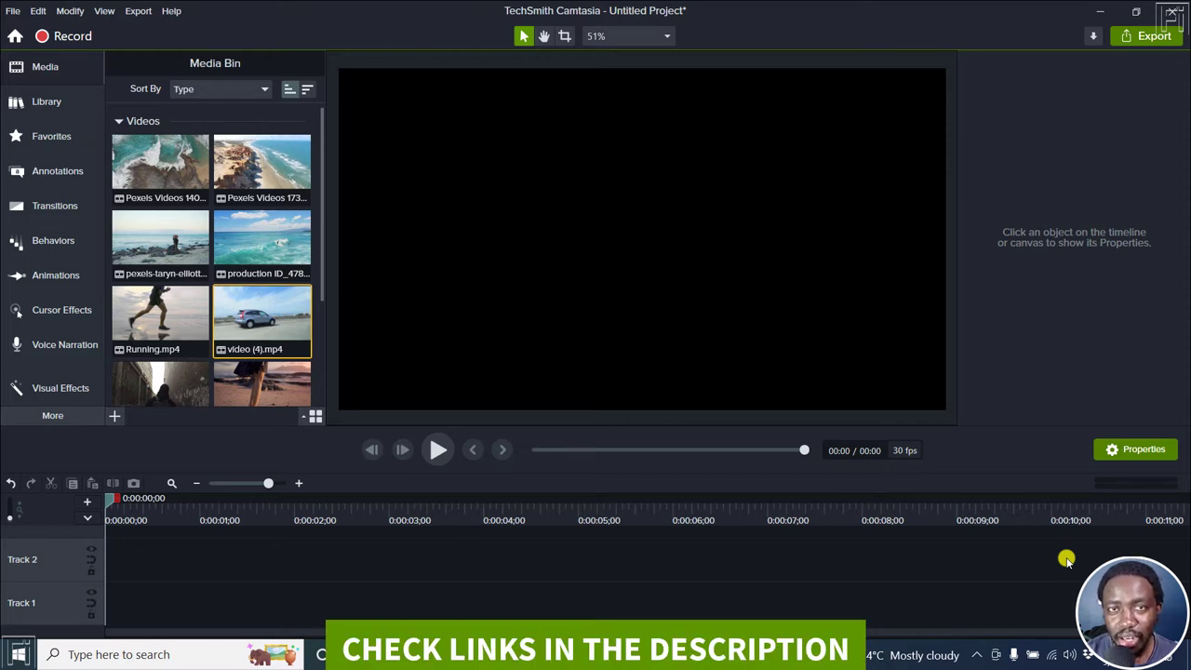
mouse_move(364, 260)
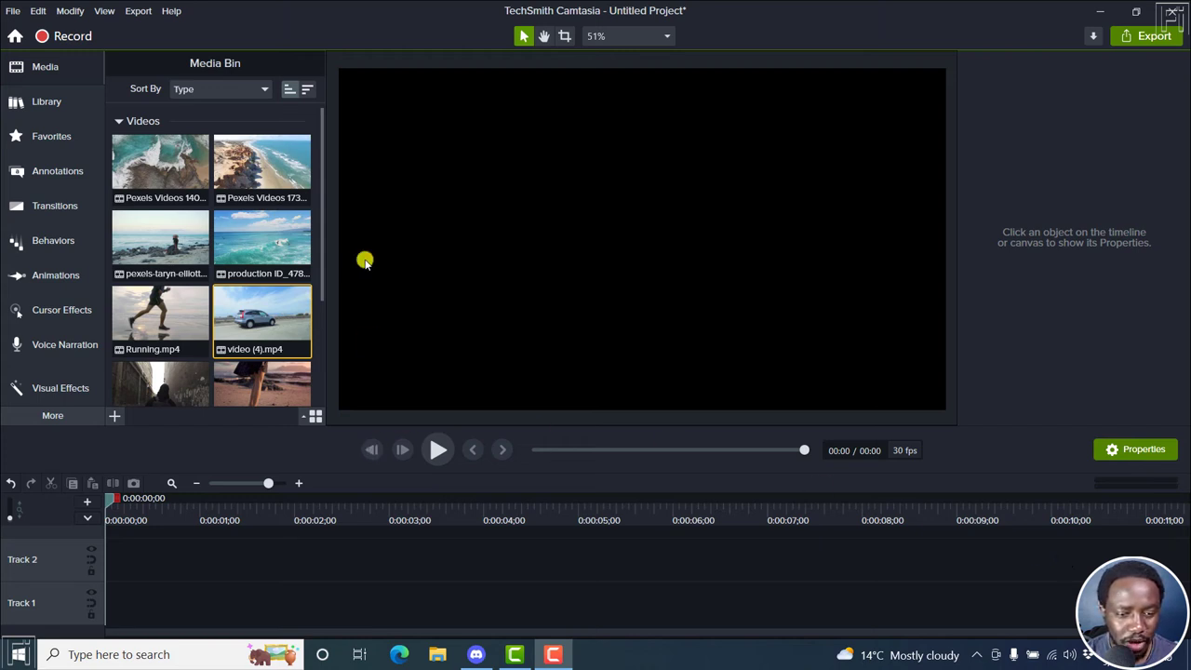
mouse_move(465, 255)
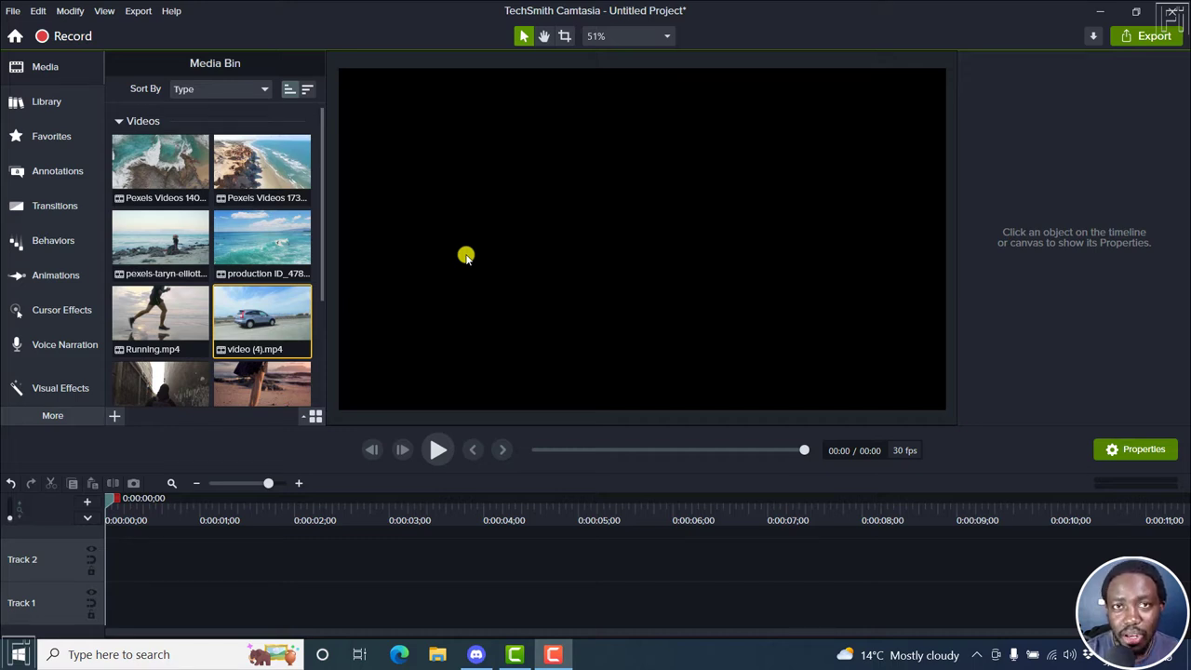
mouse_move(347, 194)
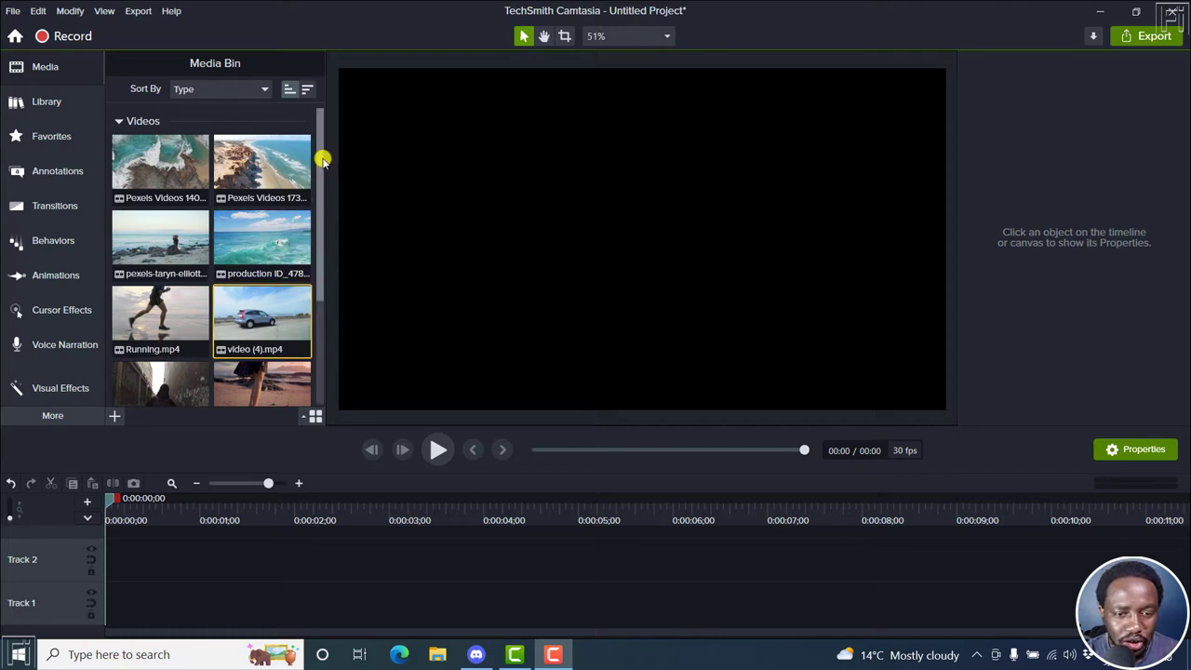
Play the beach walking clip on Track 1 and pause about two seconds in
scroll("down", 3)
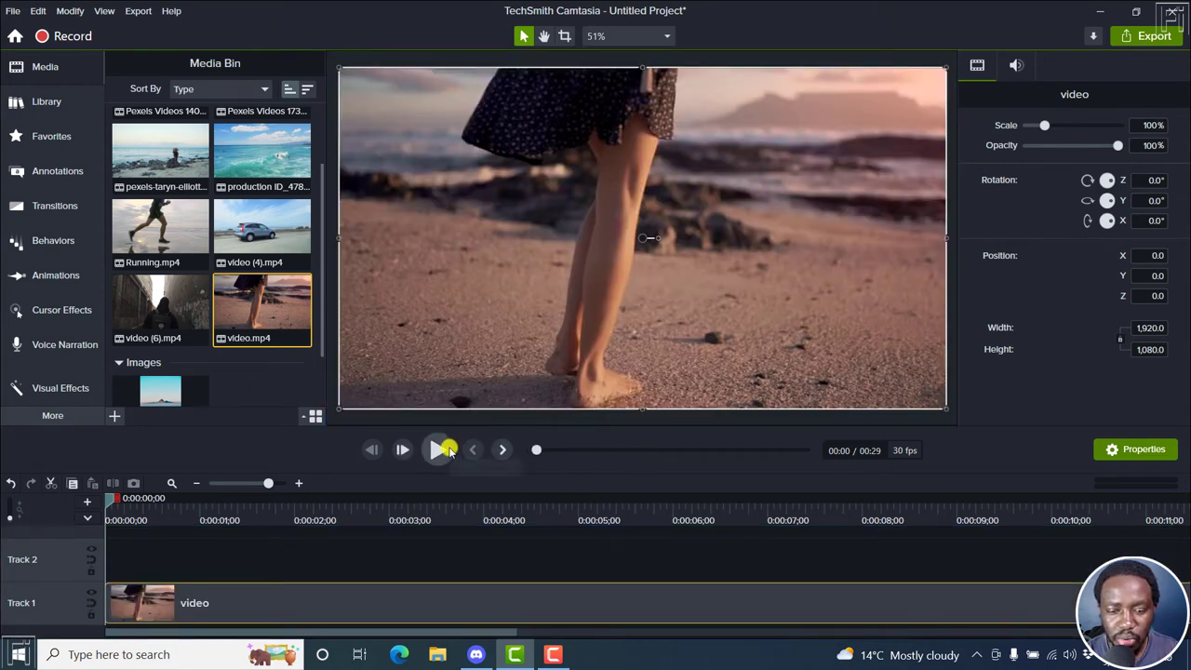
left_click(437, 450)
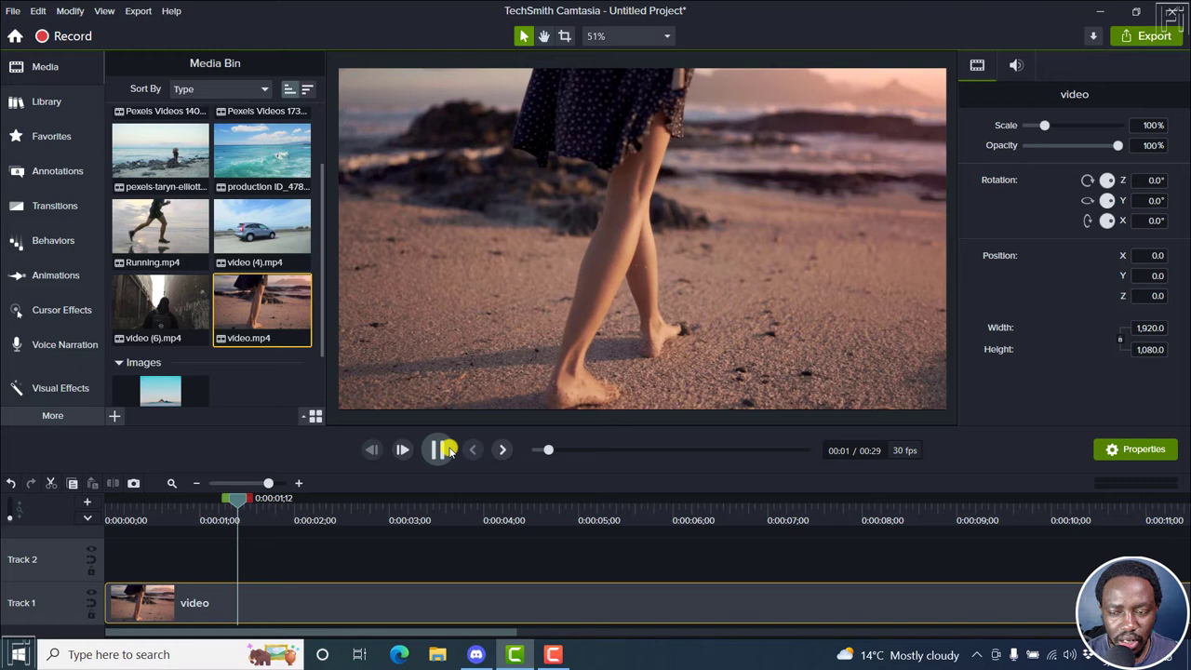
left_click(437, 449)
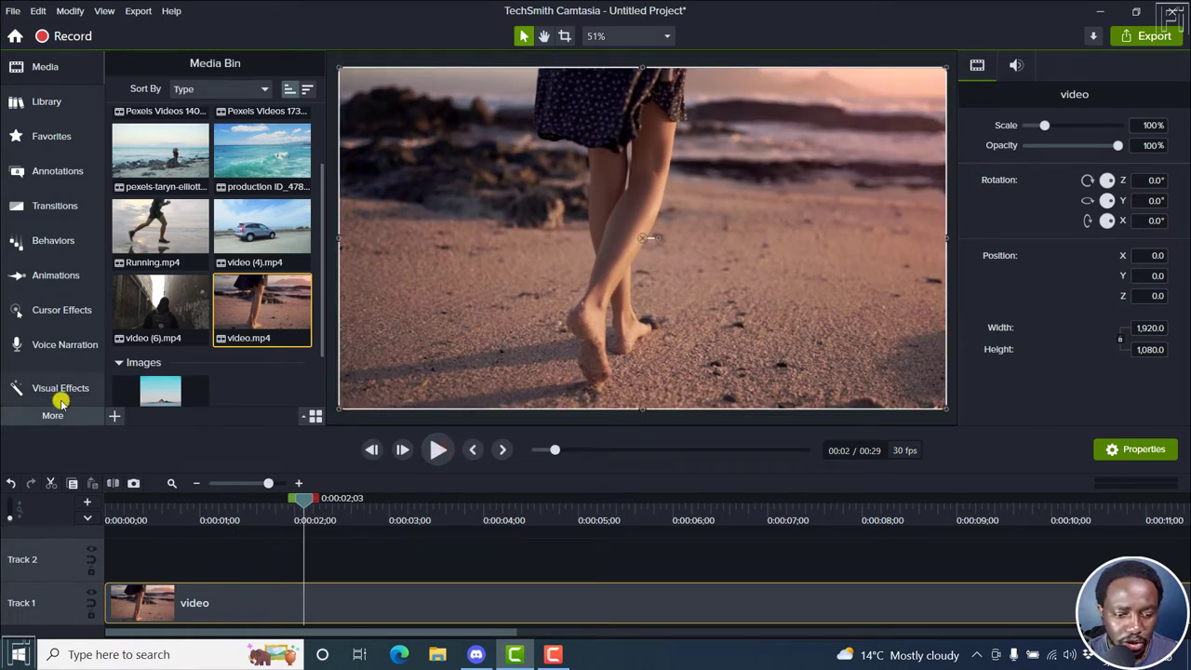
Add a Blur Region from Visual Effects and stretch it left, right and down
left_click(60, 388)
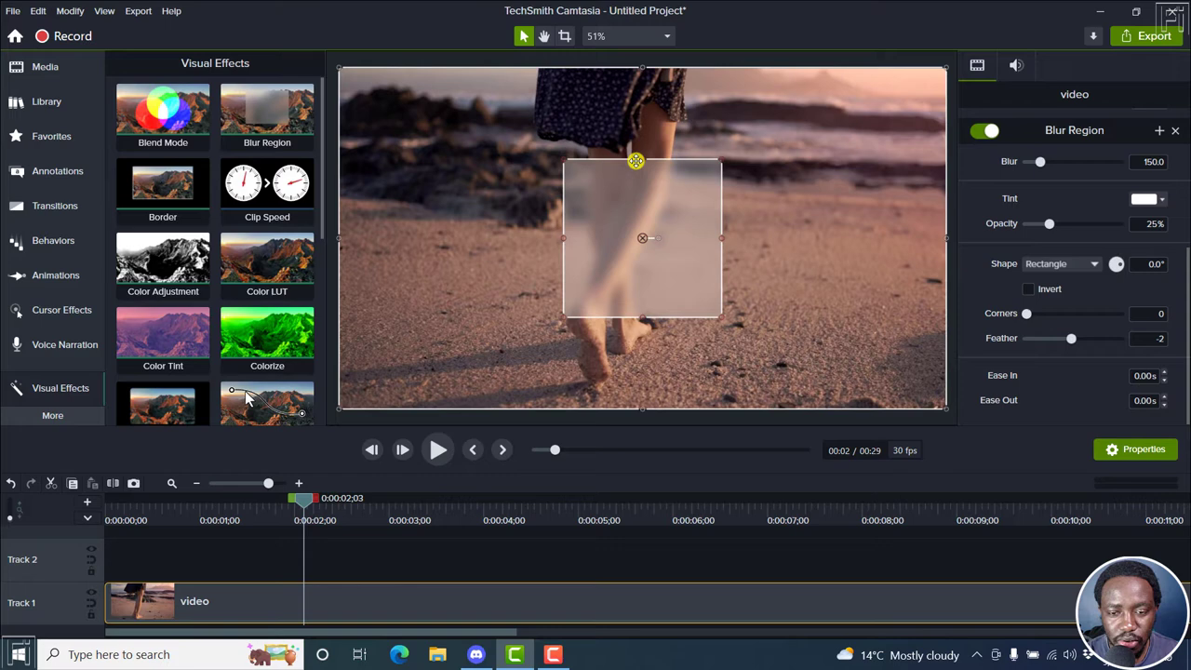
left_click_drag(636, 161, 562, 159)
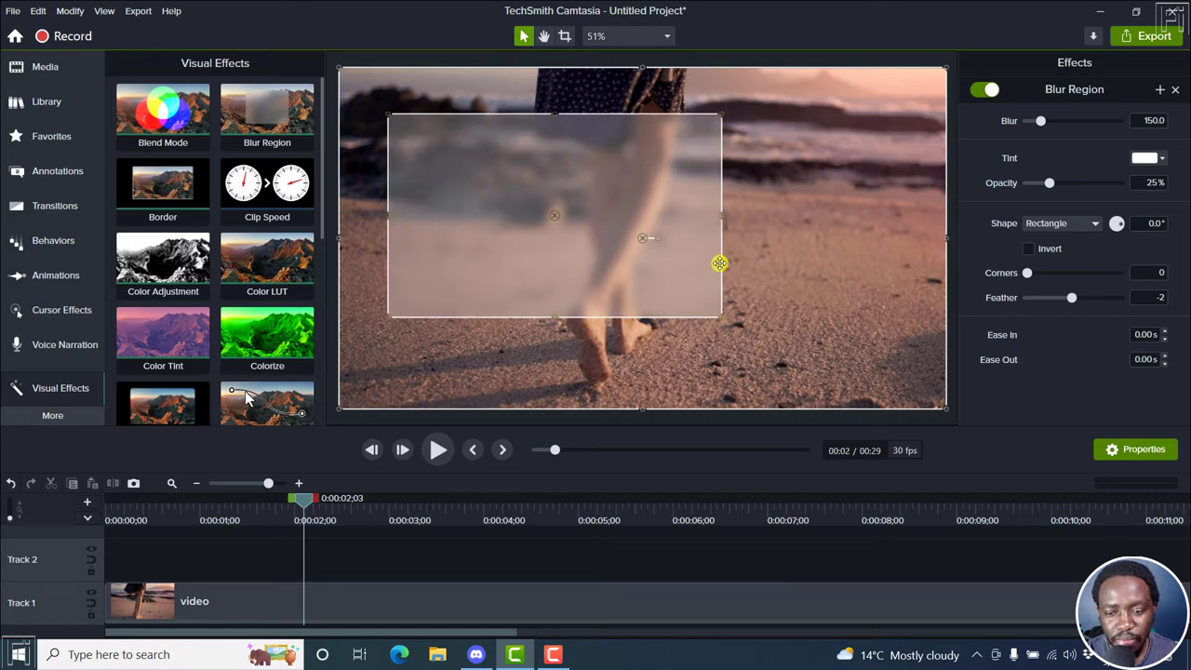
left_click_drag(721, 264, 722, 315)
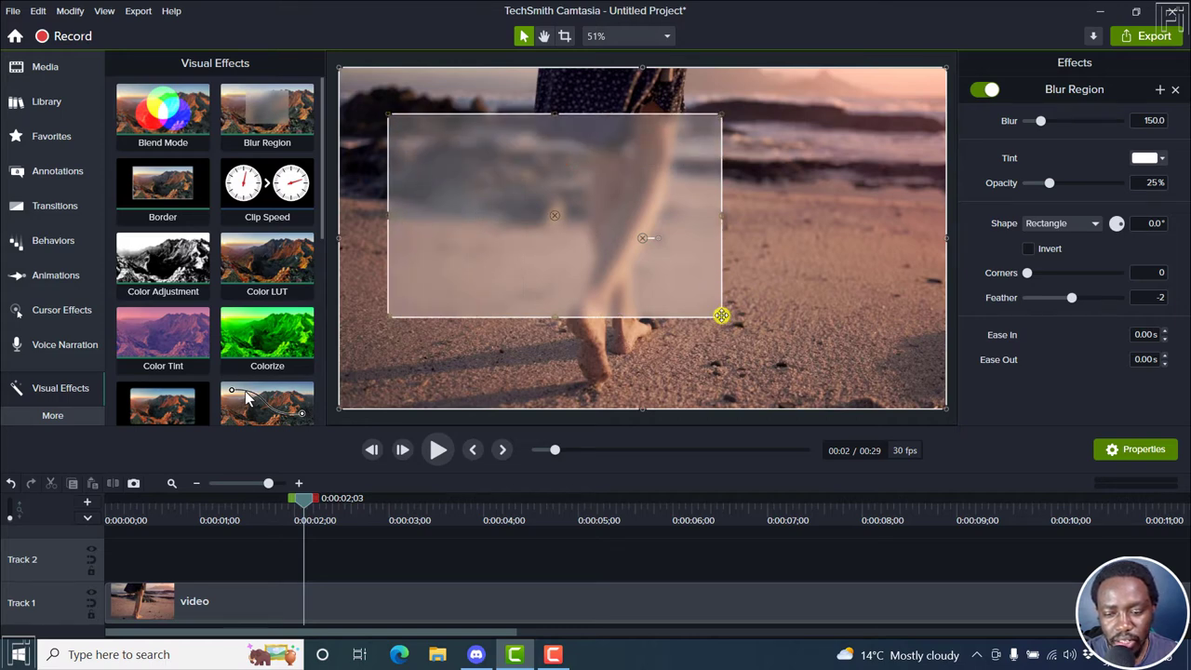
left_click_drag(722, 314, 817, 345)
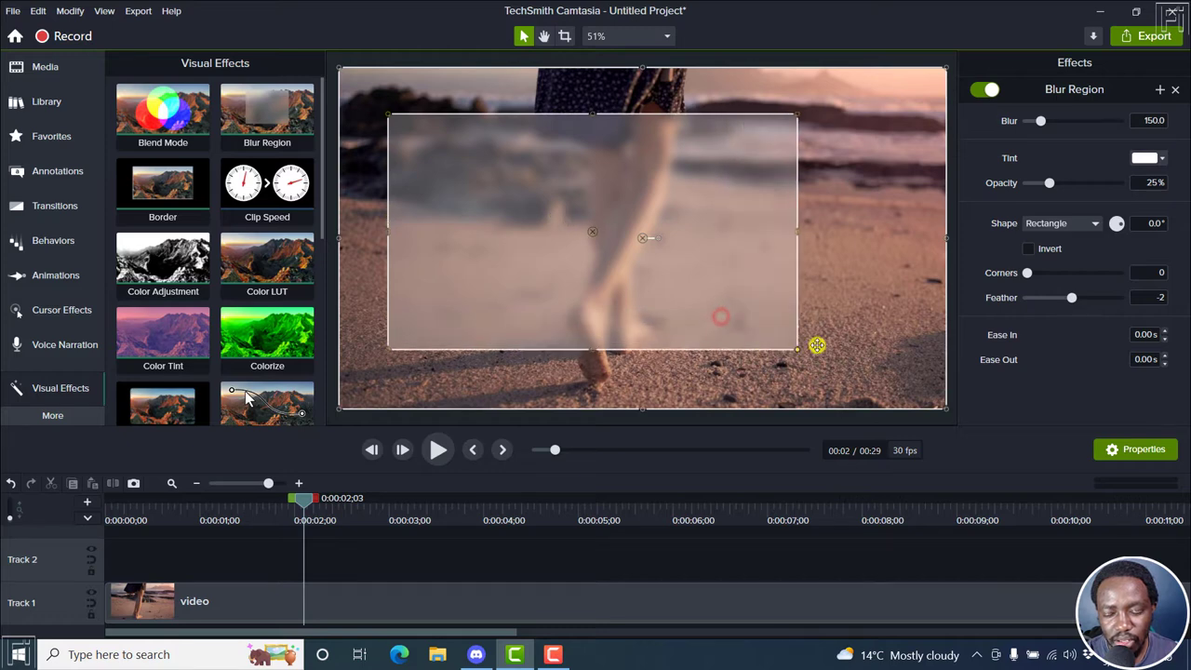
left_click_drag(799, 345, 900, 369)
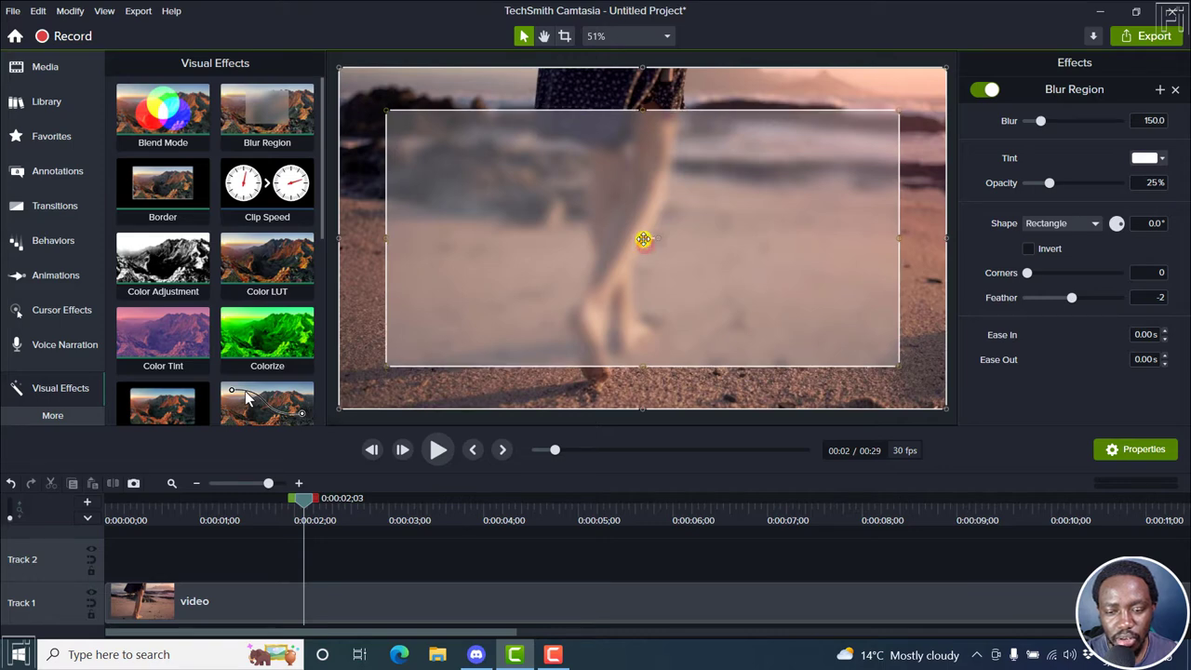
Reshape the blur rectangle until it covers most of the frame around the legs
left_click_drag(644, 240, 799, 250)
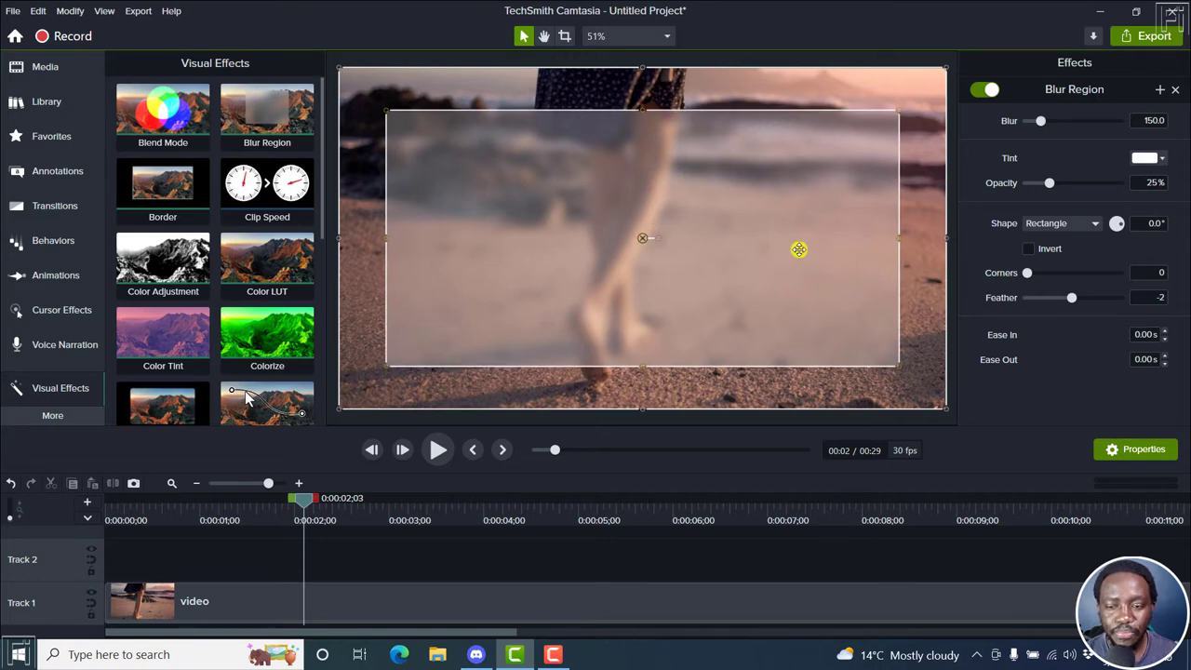
left_click_drag(798, 250, 872, 130)
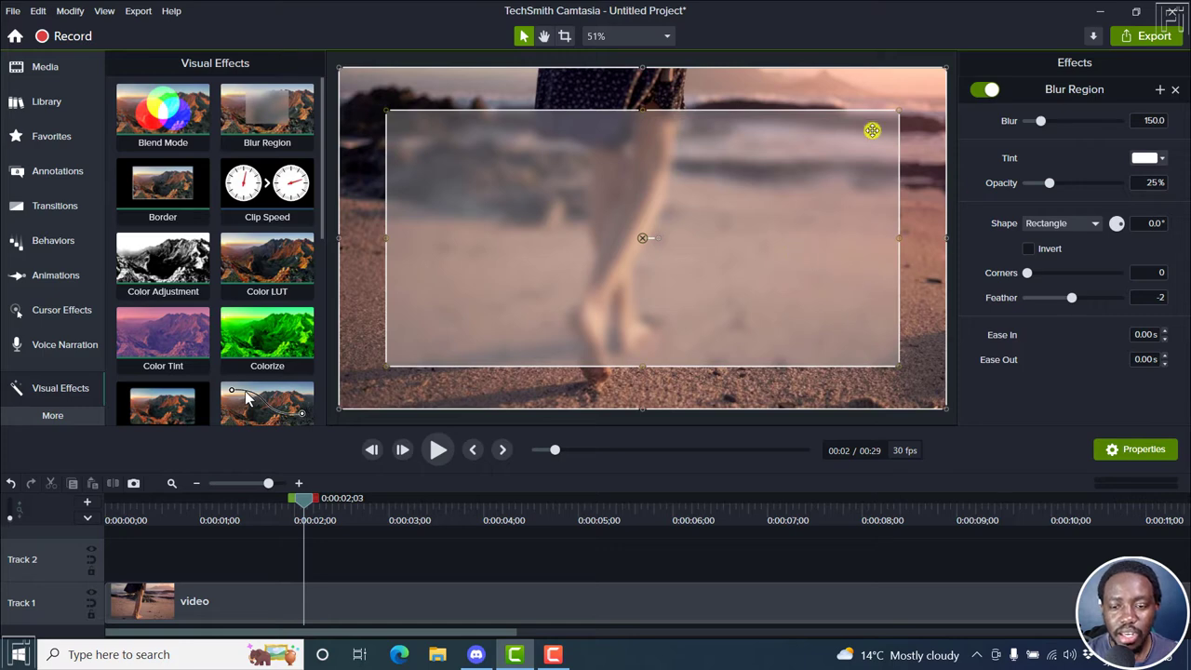
left_click_drag(873, 130, 542, 230)
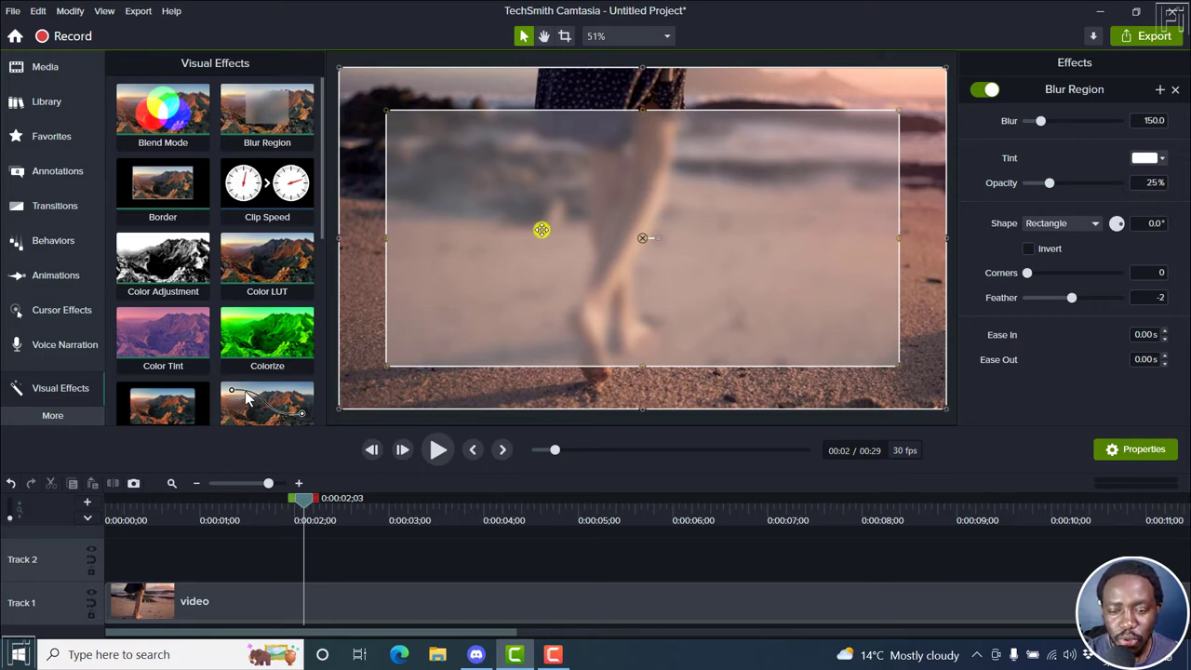
left_click_drag(542, 230, 756, 197)
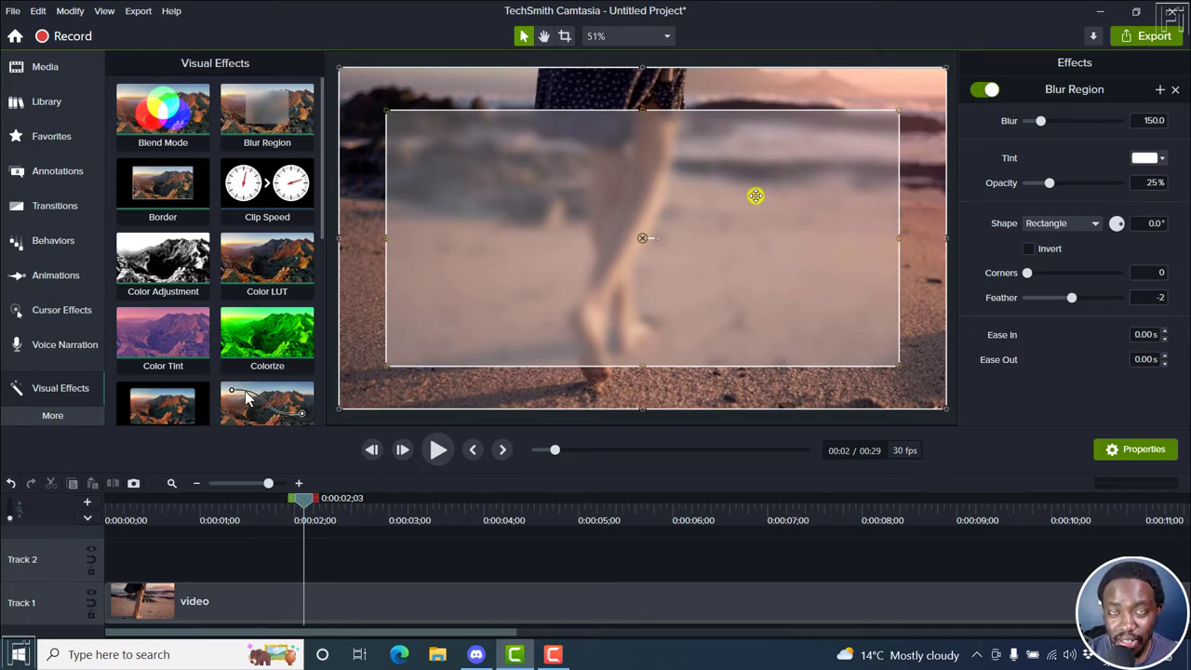
left_click_drag(755, 195, 903, 84)
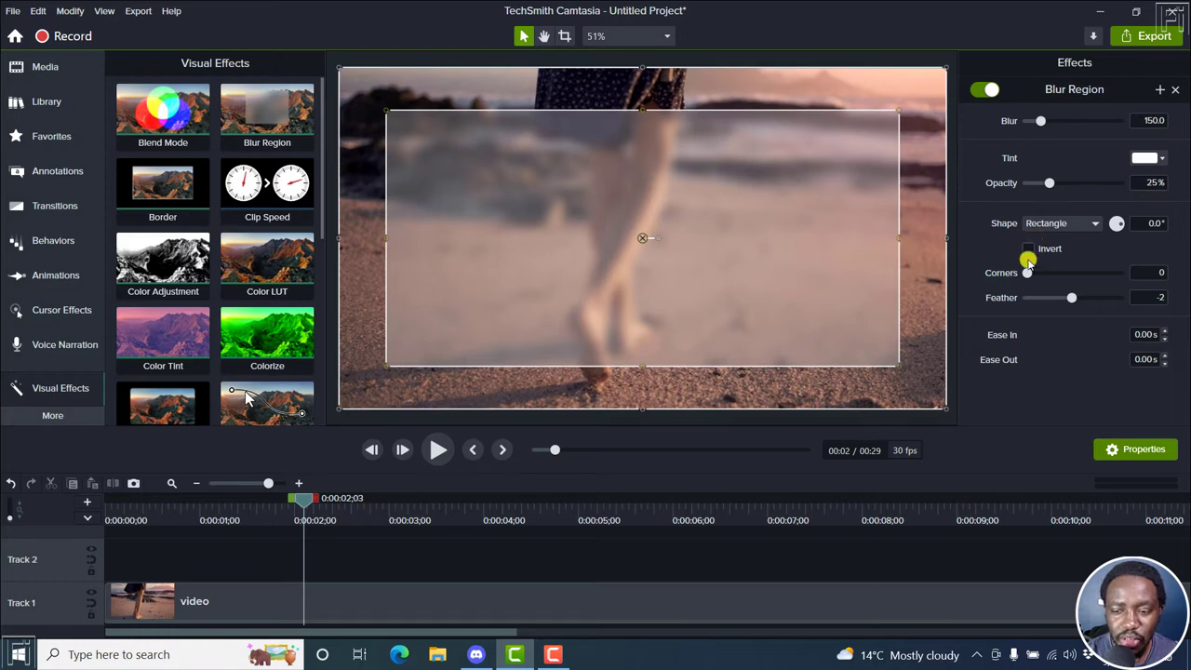
Invert the Blur Region, nudge the rectangle, and preview the sharp center with blurred edges
left_click(1029, 248)
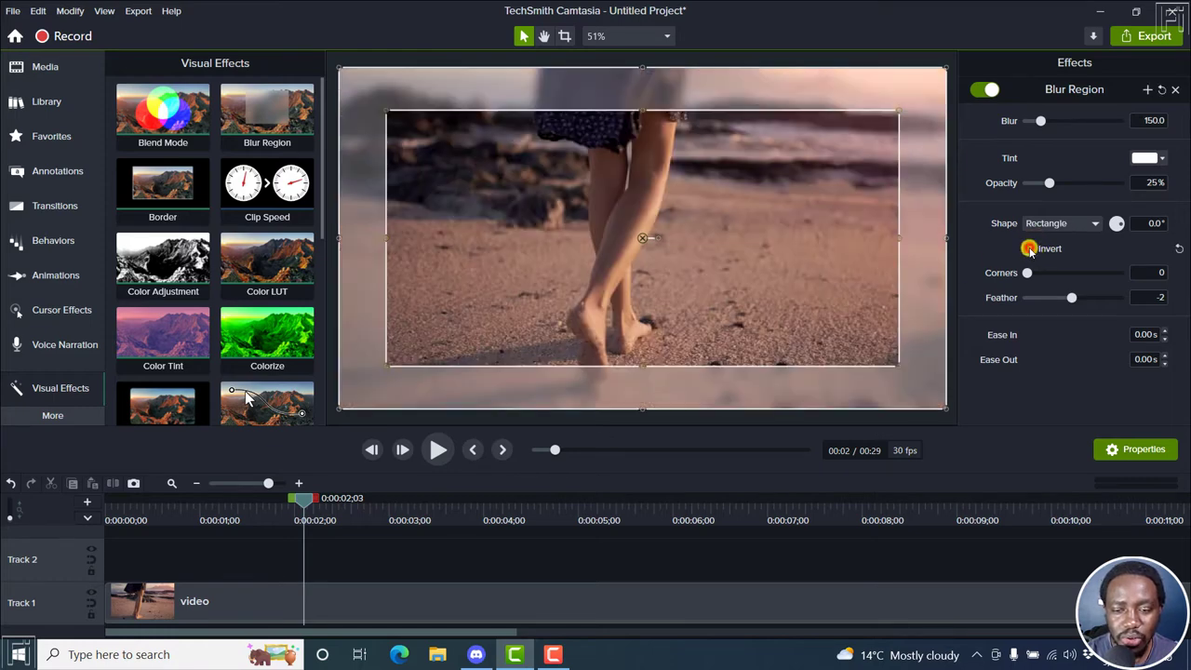
left_click(1028, 248)
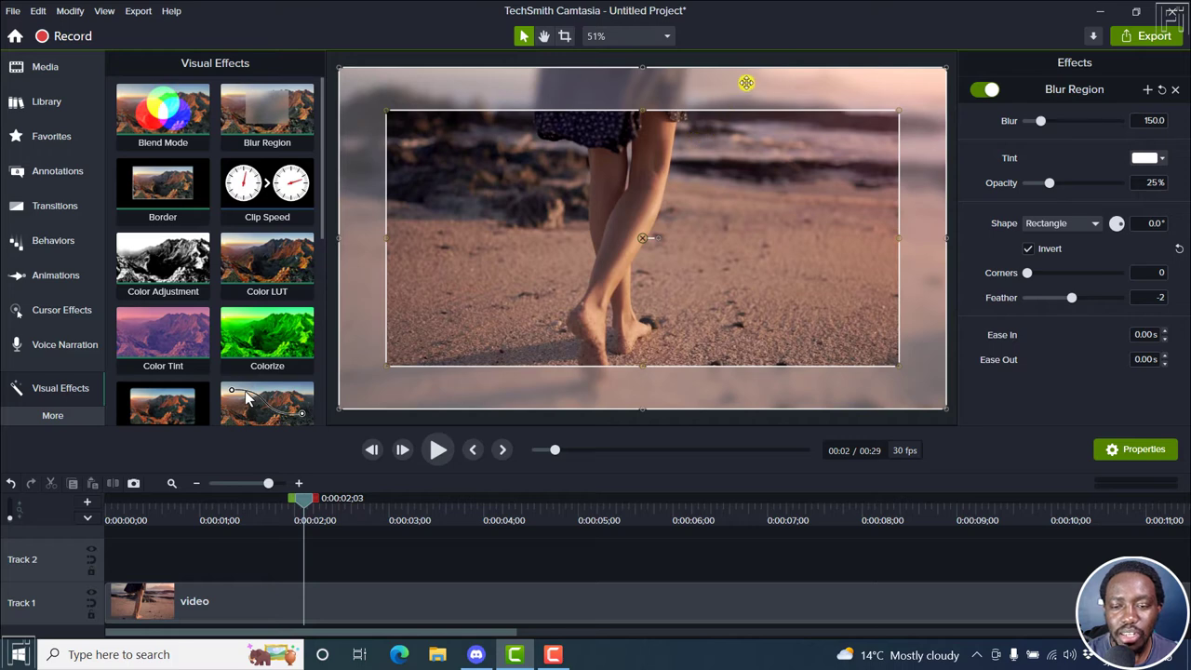
left_click_drag(746, 83, 698, 160)
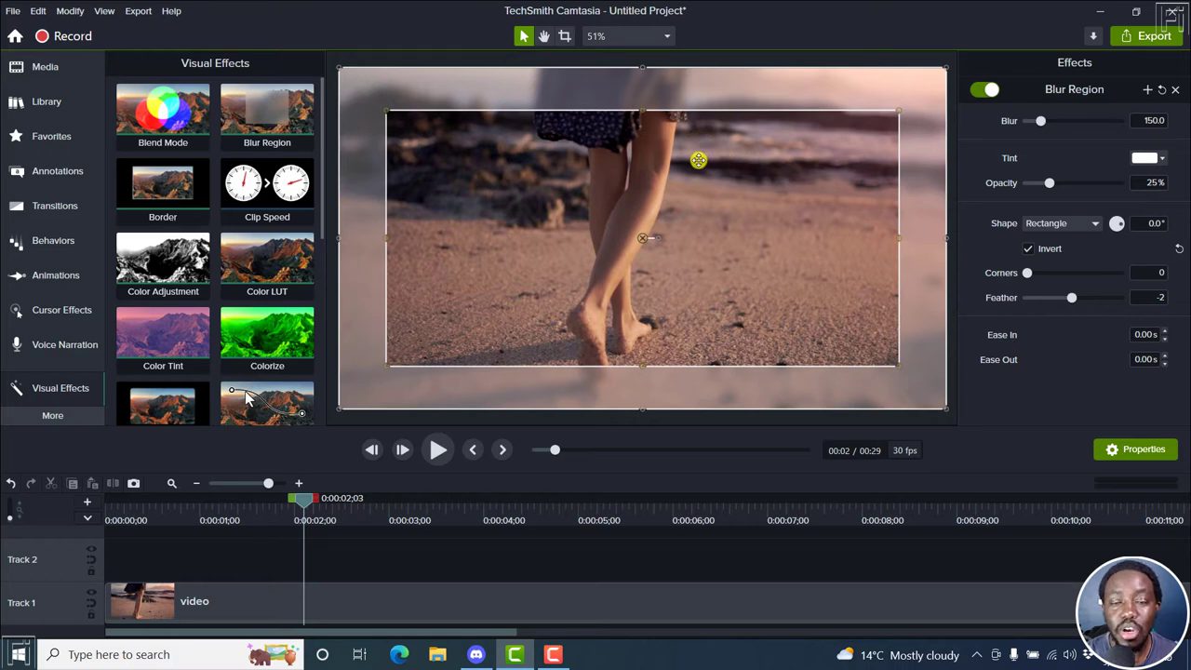
left_click_drag(699, 160, 614, 229)
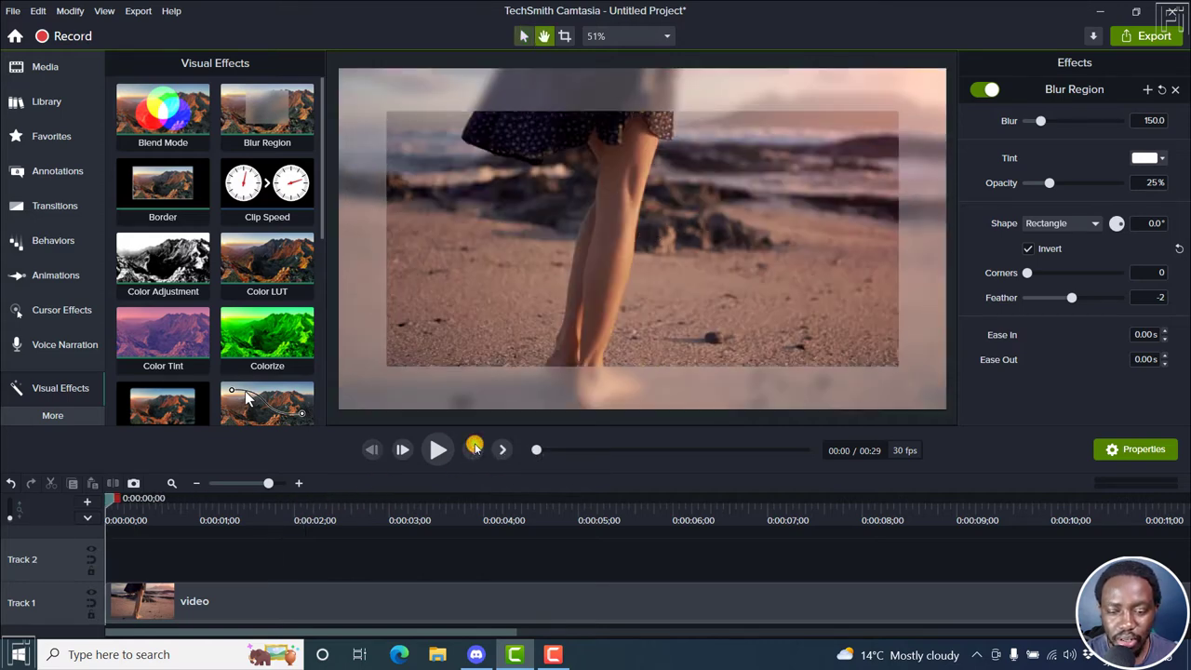
left_click(438, 449)
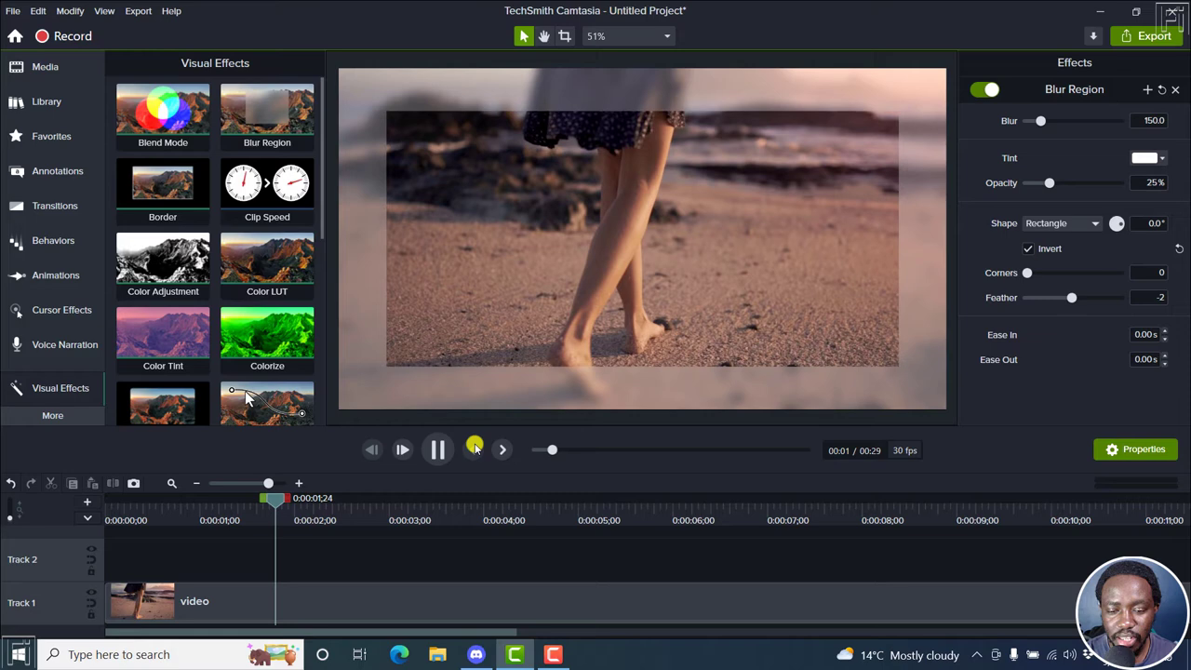
left_click(438, 449)
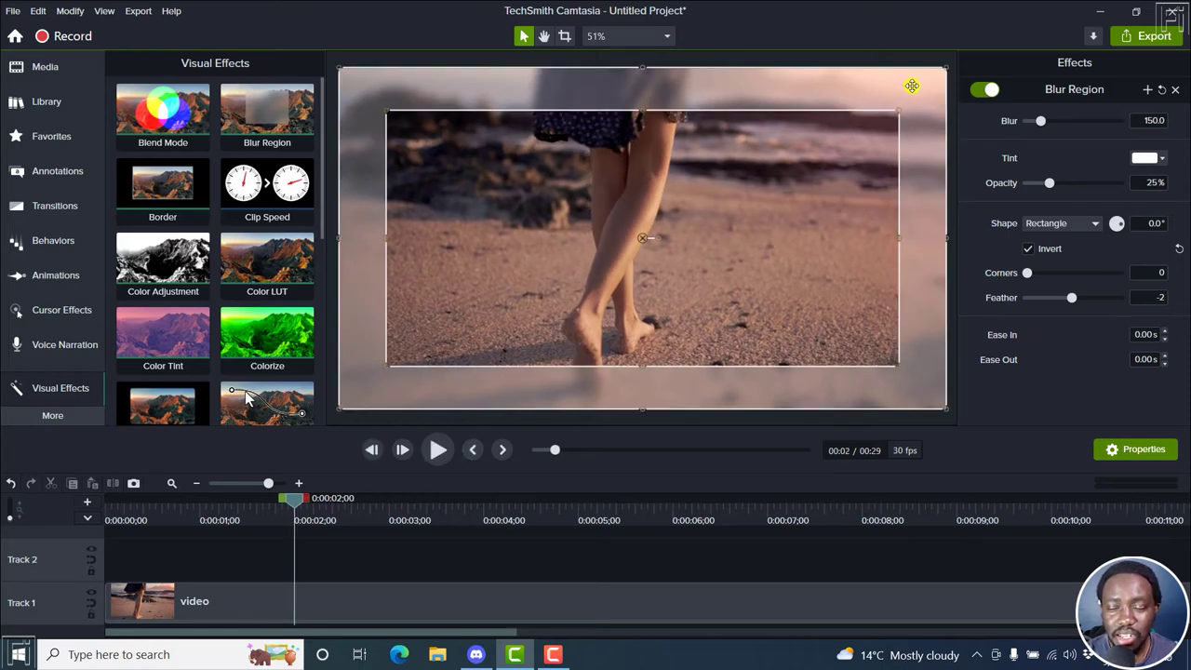
Set the Blur Region Feather slider to its minimum of -100
left_click_drag(912, 85, 909, 168)
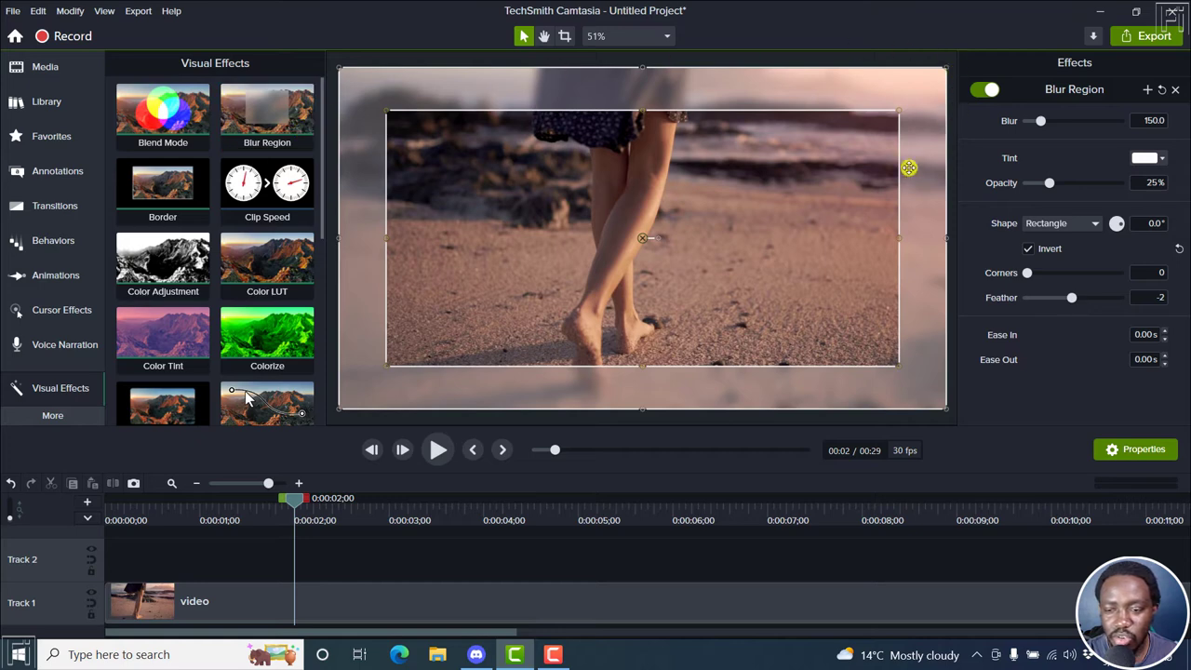
mouse_move(1167, 161)
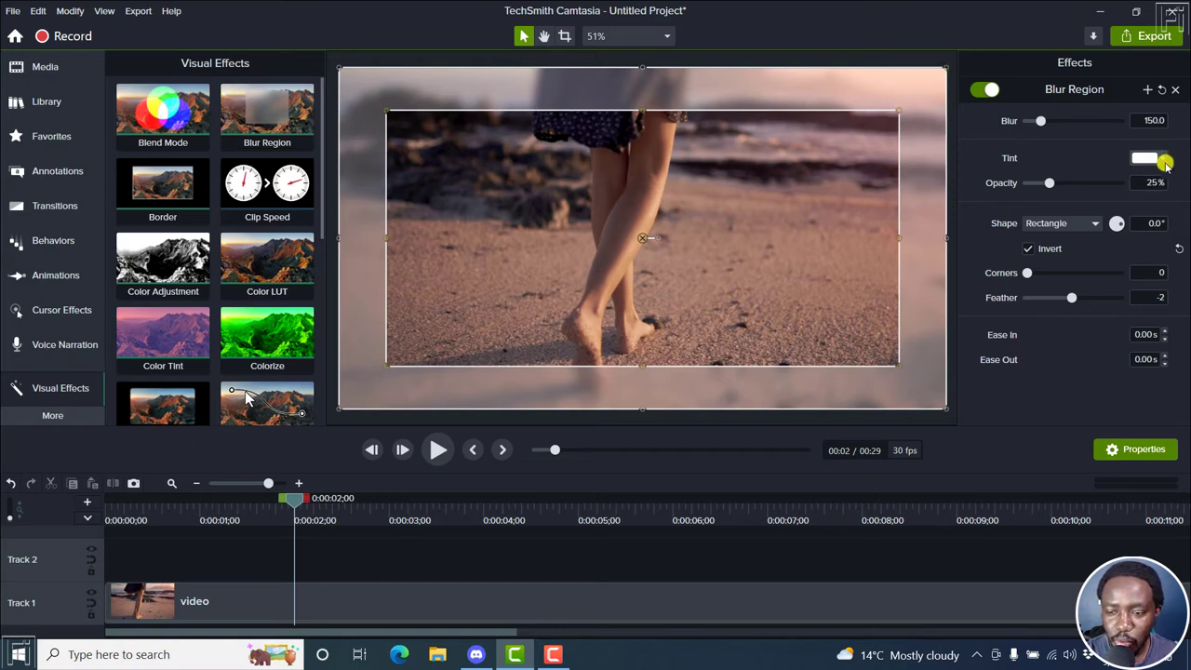
left_click(1146, 158)
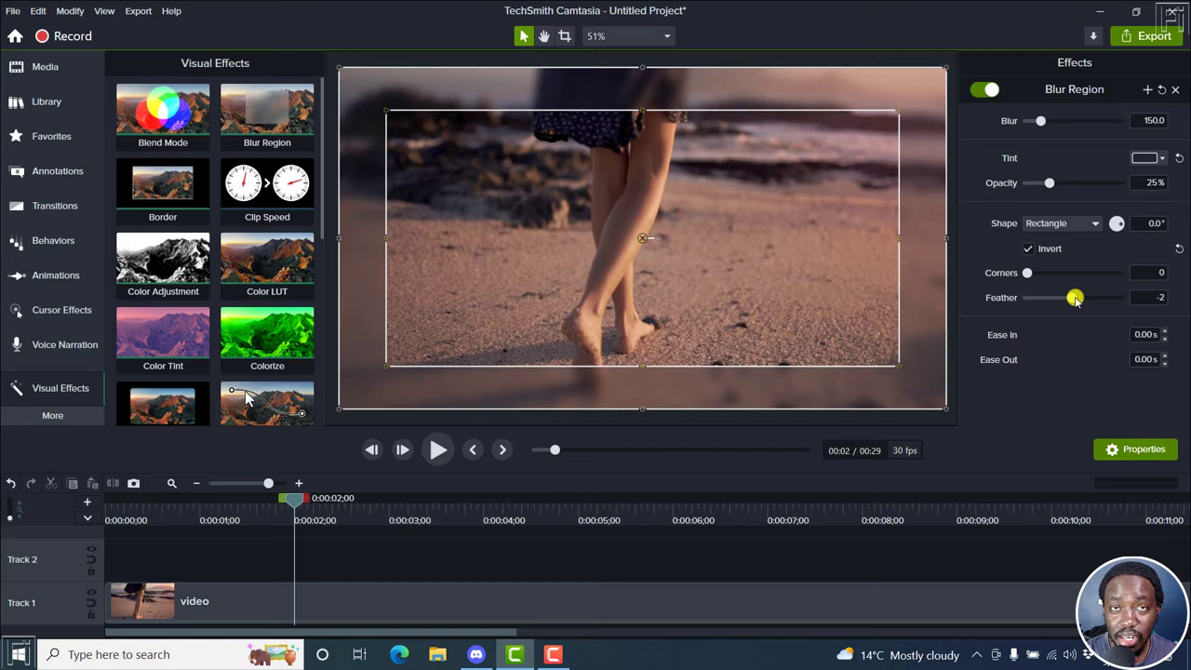
left_click_drag(1061, 297, 1085, 297)
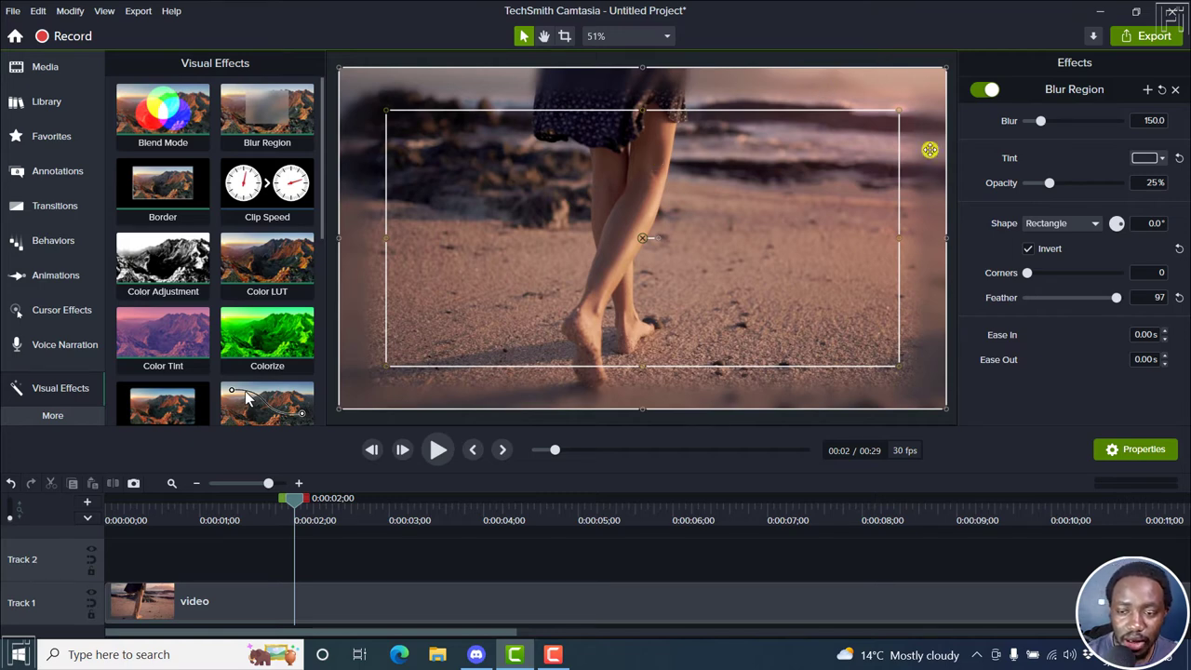
left_click_drag(1122, 297, 1116, 297)
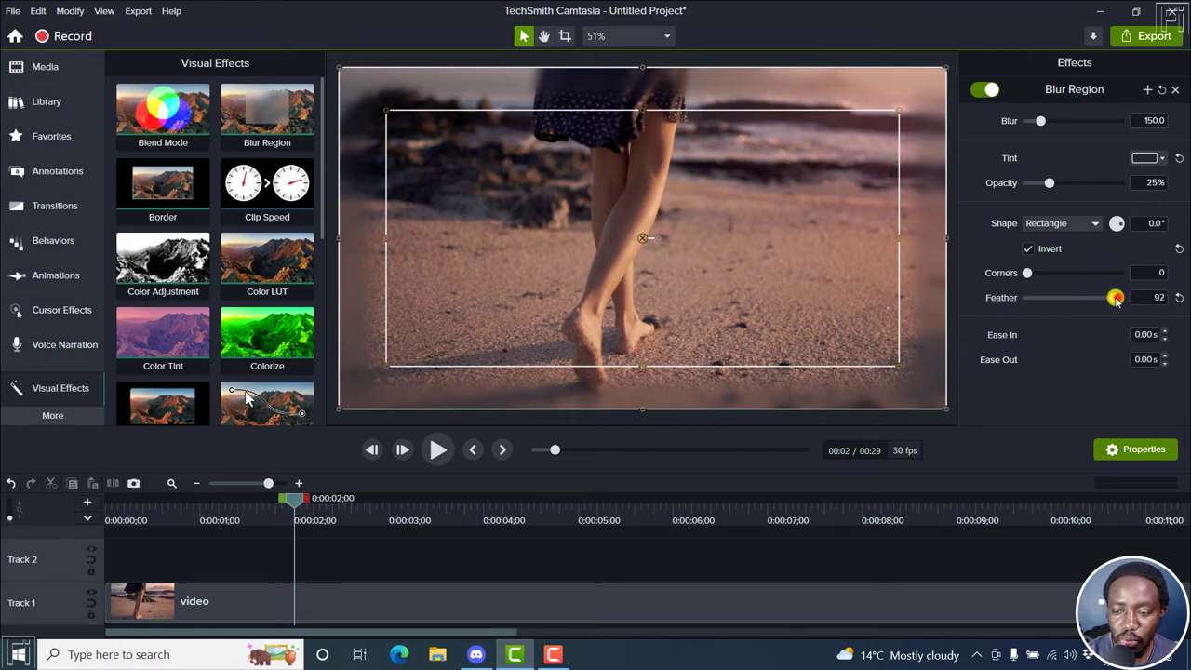
left_click_drag(1117, 297, 1028, 297)
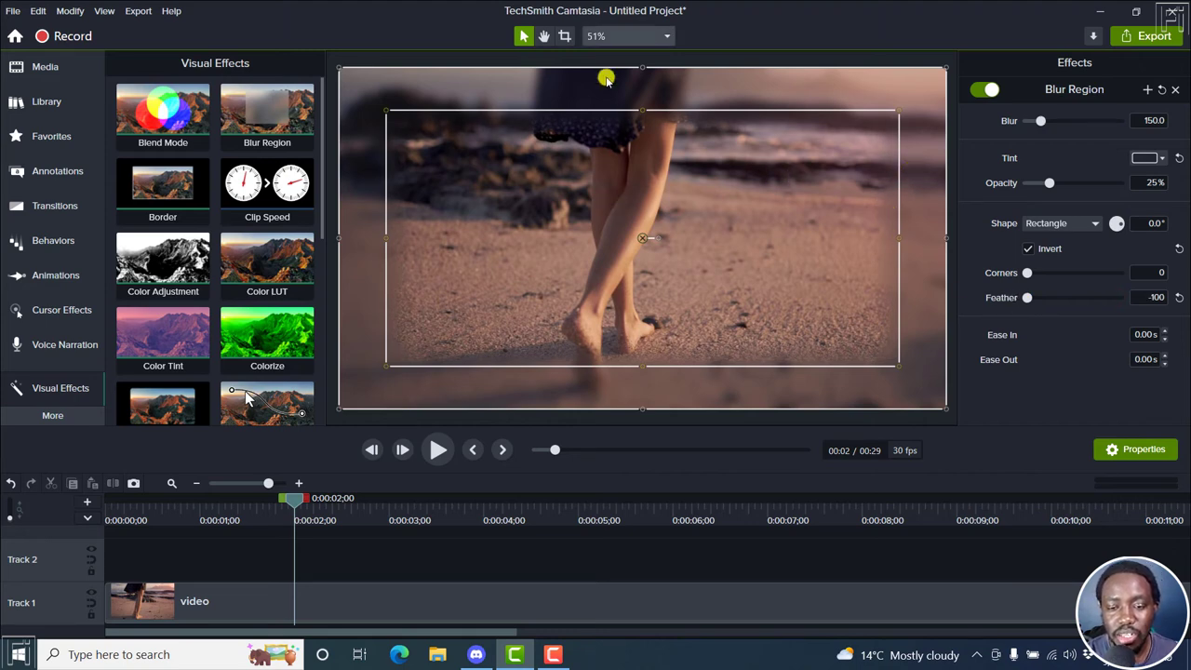
Preview the hard-edged vignette from the start of the clip
left_click(473, 449)
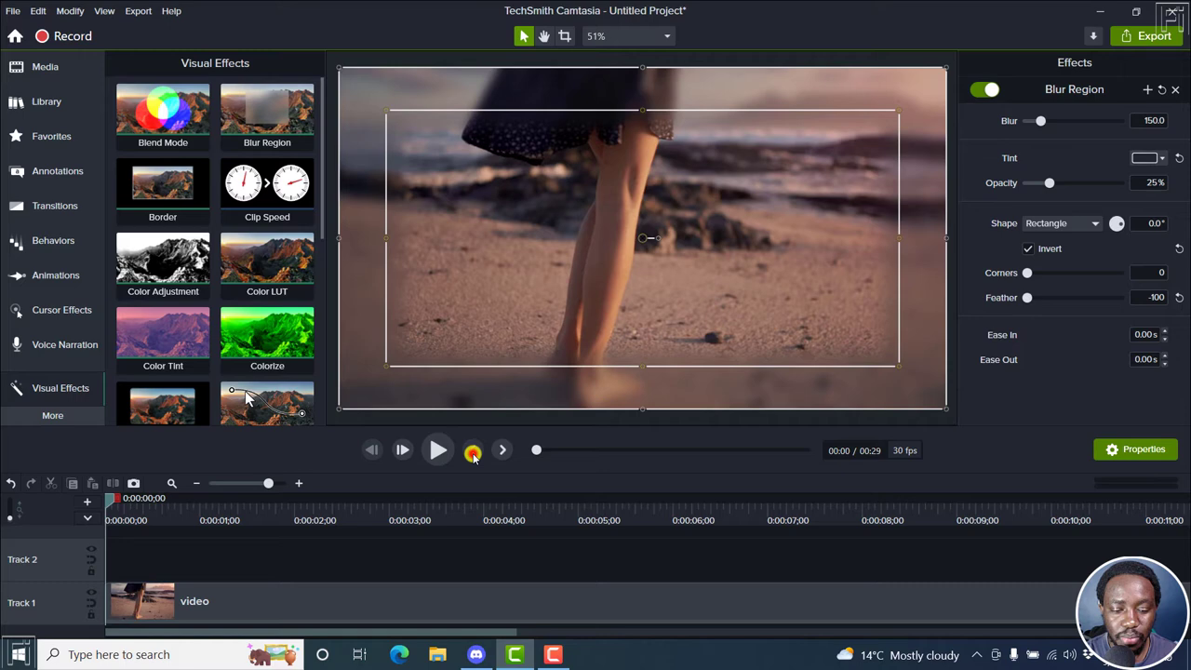
left_click(437, 449)
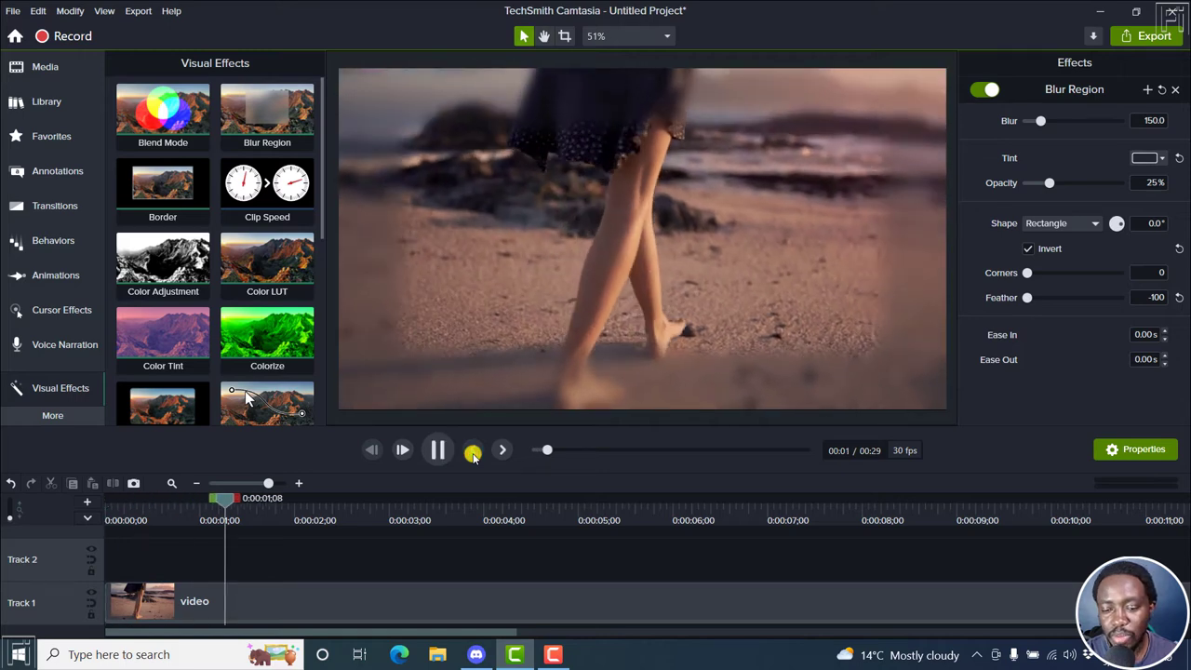
left_click(437, 450)
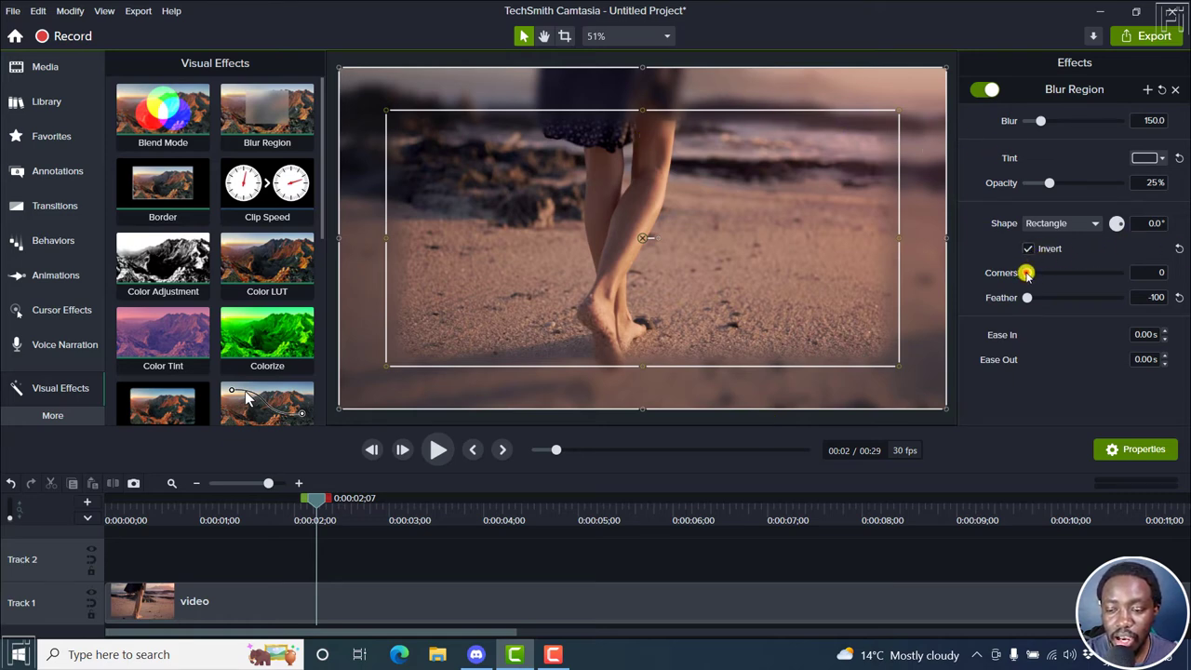
Try Corners at 200, then use square corners (0) with Feather 33
left_click_drag(1027, 273, 1095, 273)
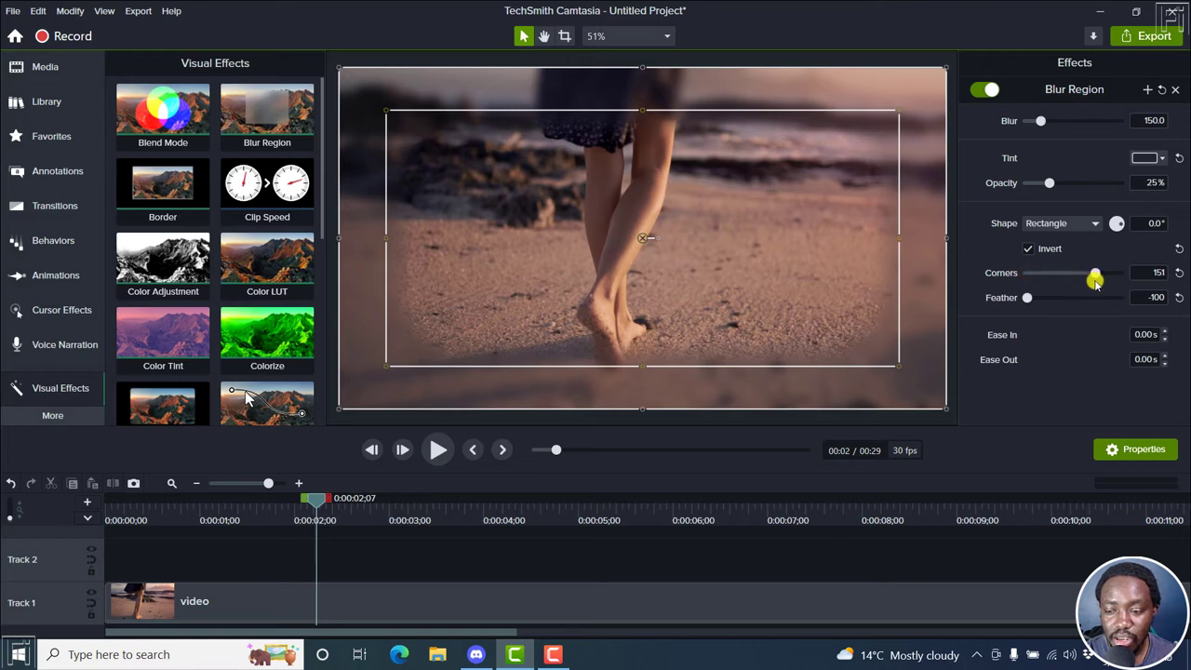
left_click_drag(1095, 273, 1118, 273)
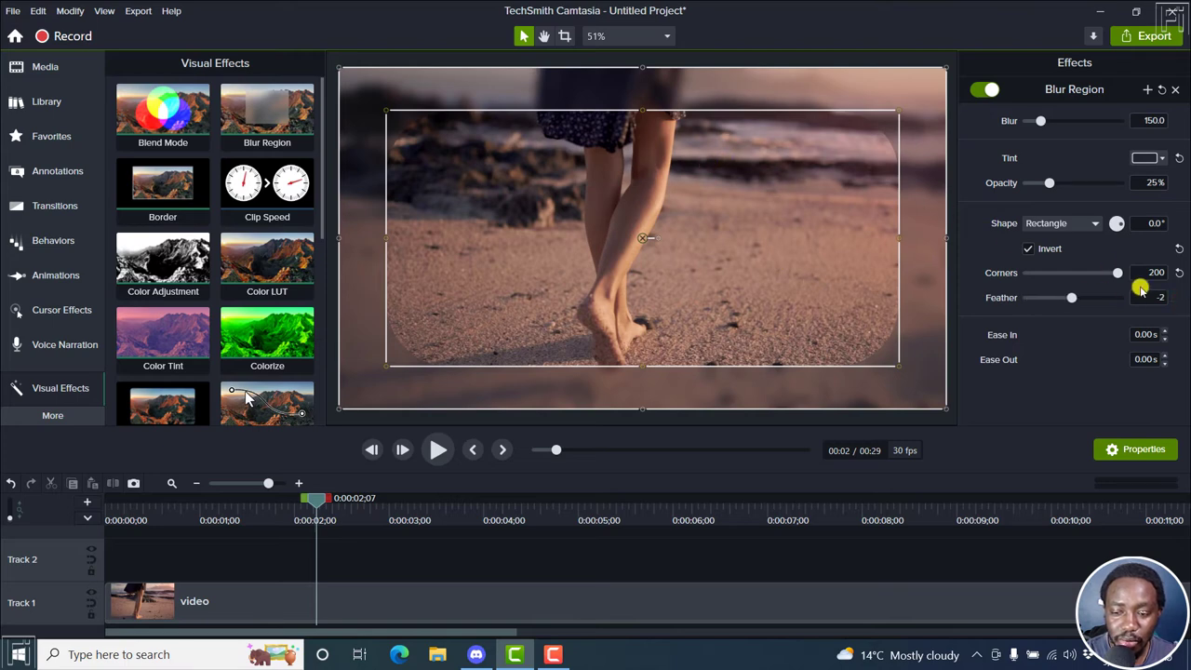
left_click_drag(1047, 297, 1094, 297)
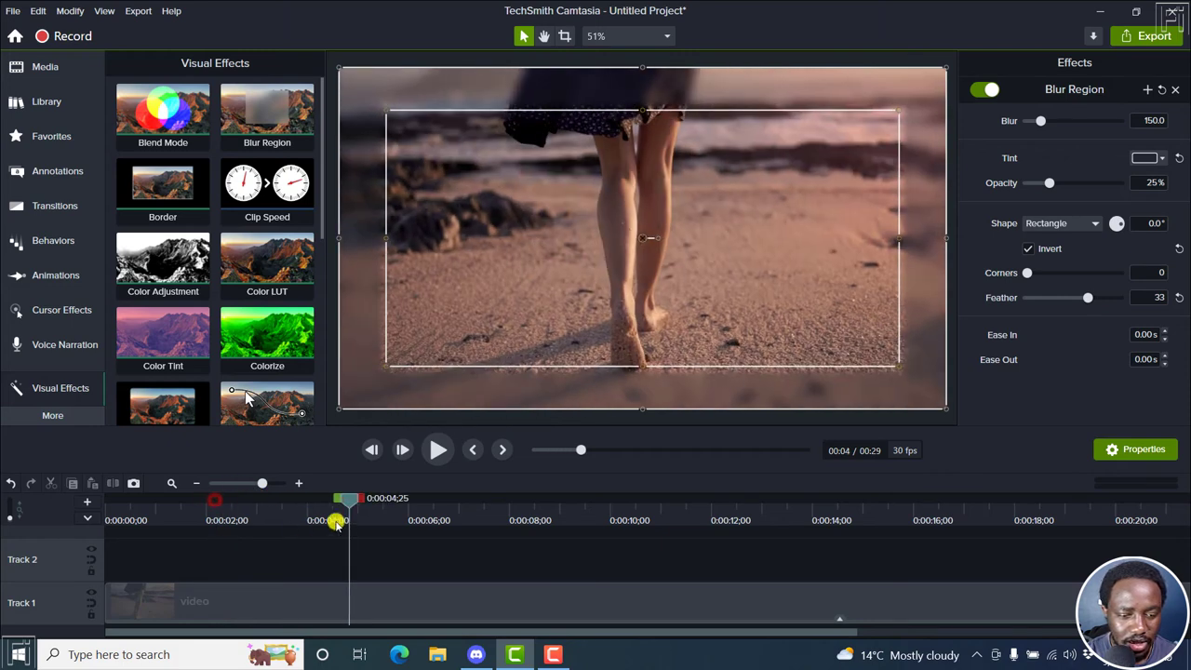
Animate the Blur Region opacity from 25% to 81% near 4 seconds, then preview
left_click(56, 275)
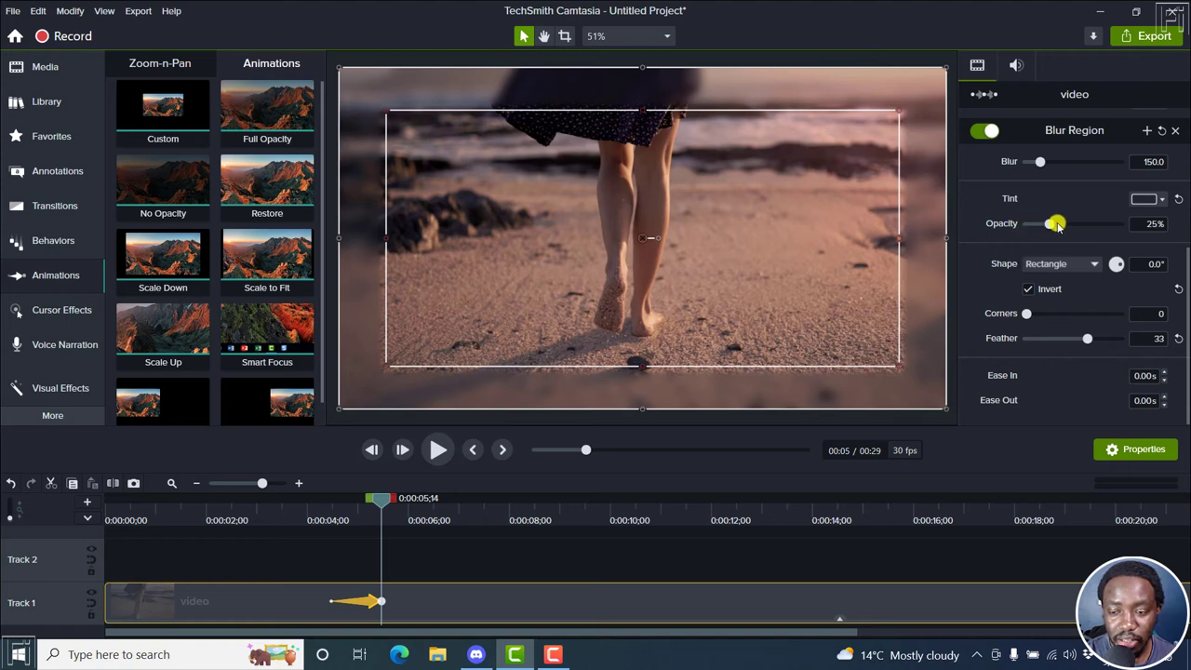
mouse_move(1052, 223)
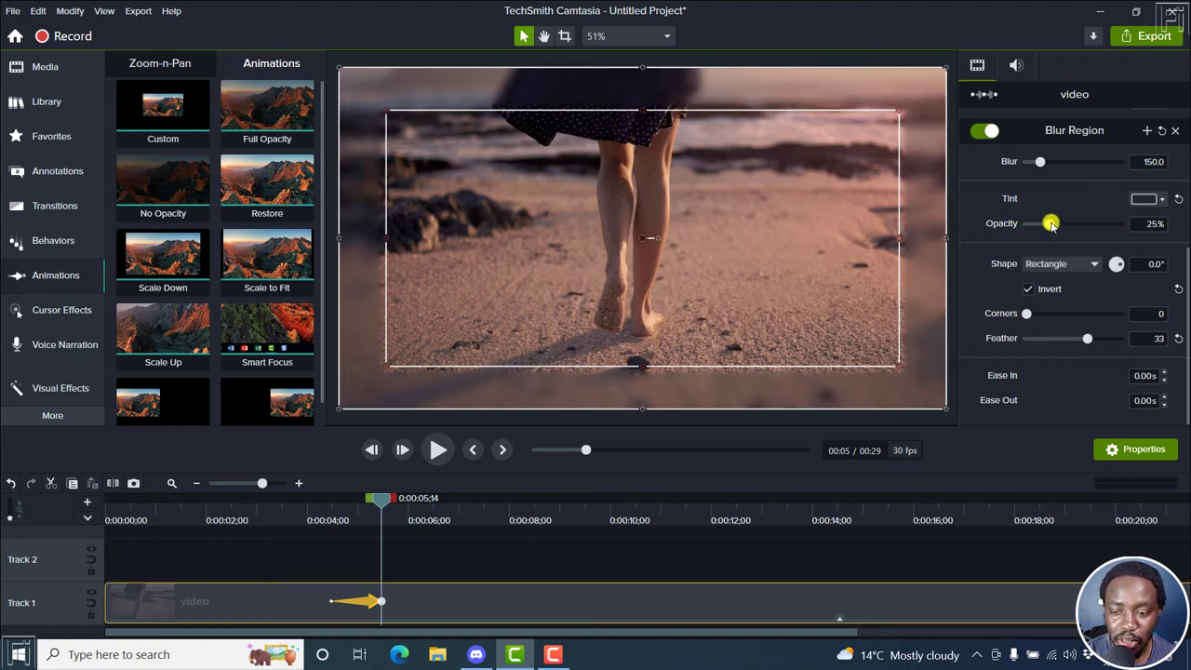
left_click_drag(1051, 224, 1074, 223)
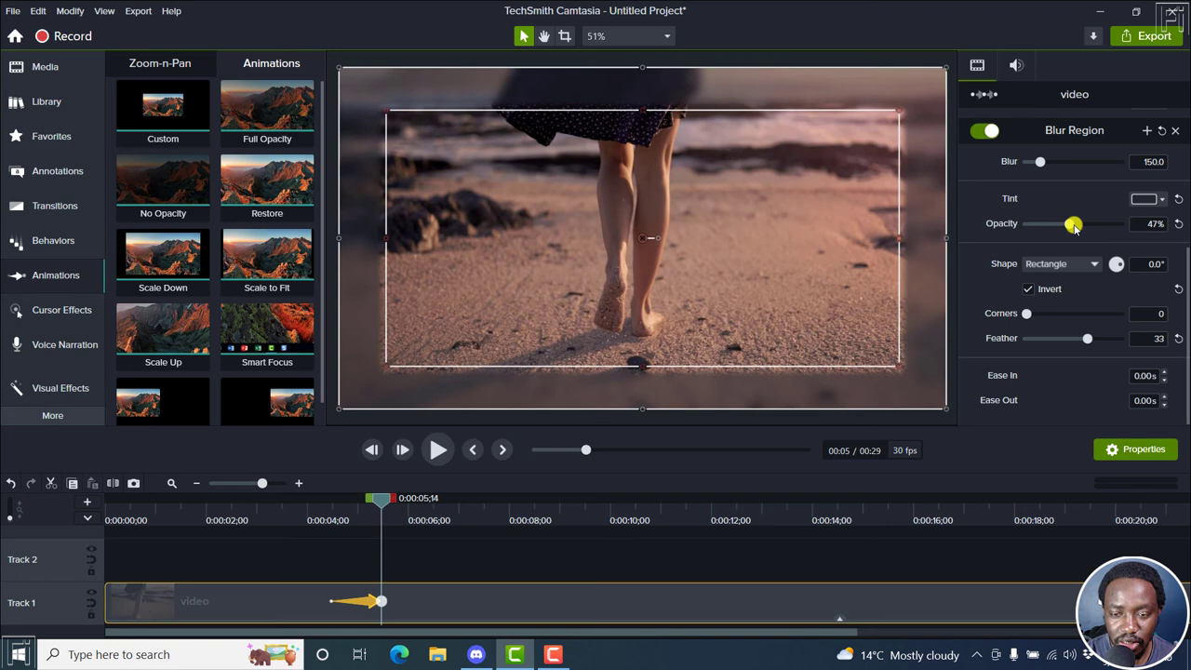
left_click_drag(1074, 224, 1103, 225)
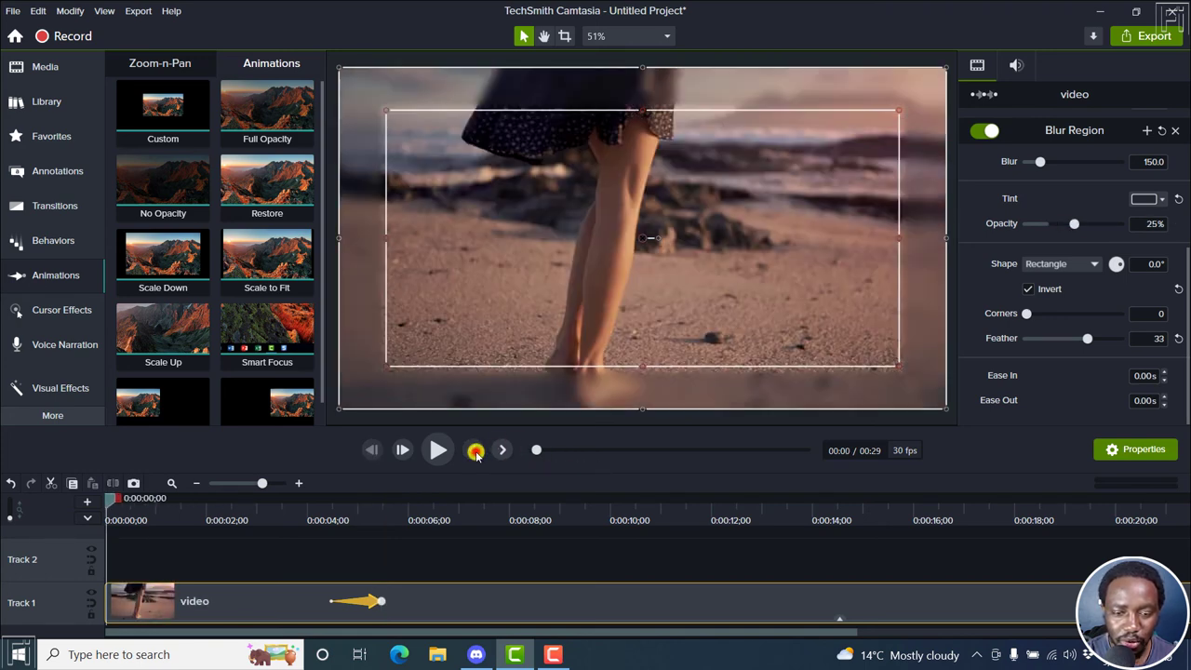
left_click(438, 450)
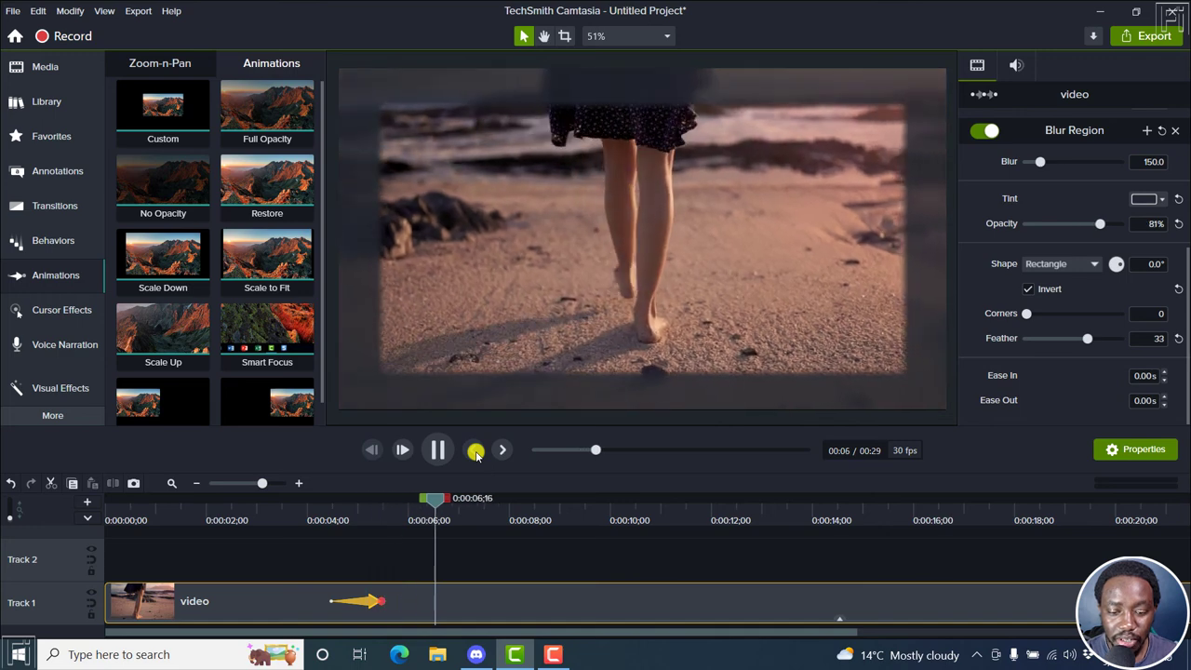
left_click(438, 450)
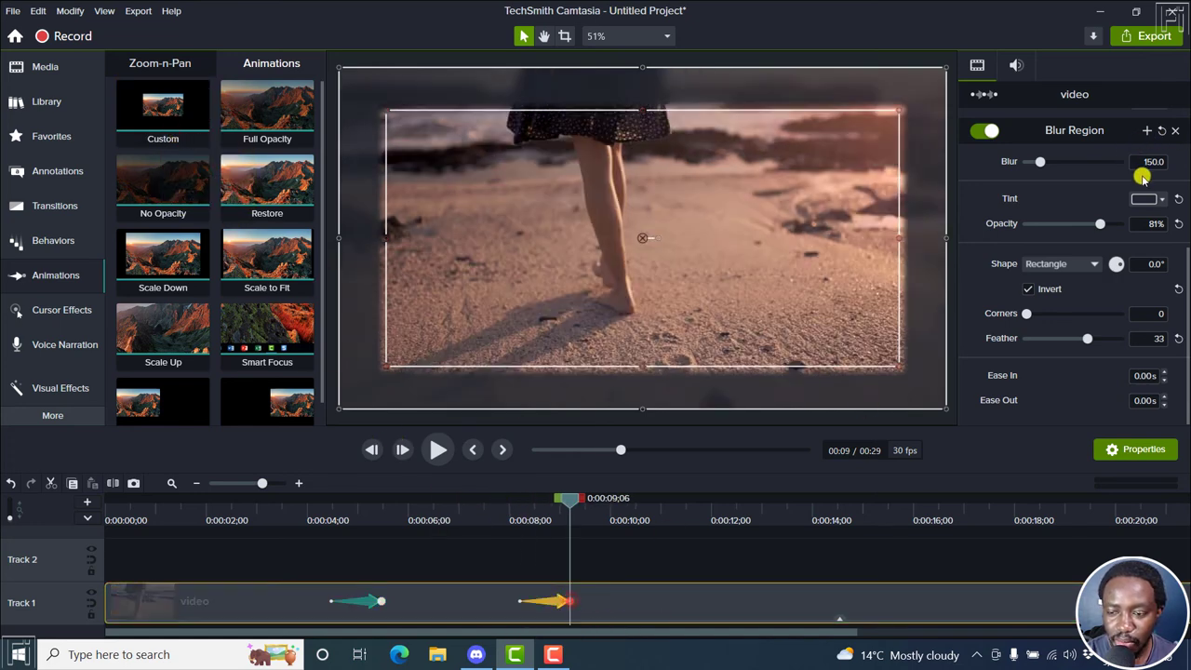
Animate the vignette tint to pink #D043A0 near nine seconds and preview it
left_click(1143, 198)
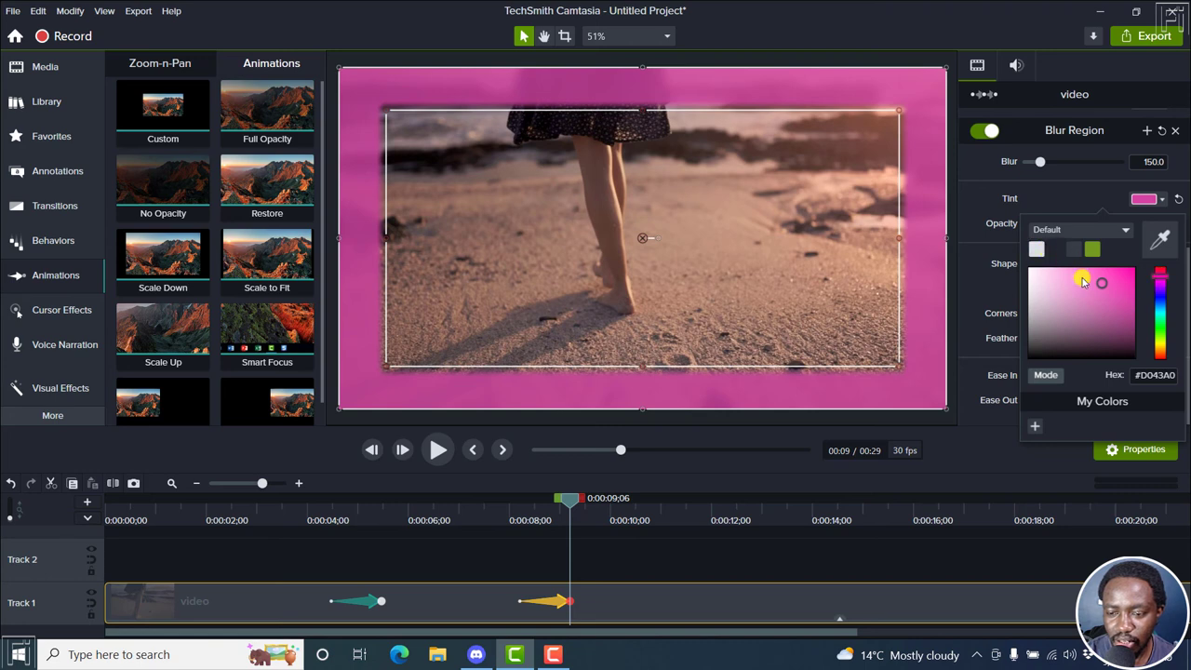
left_click(412, 498)
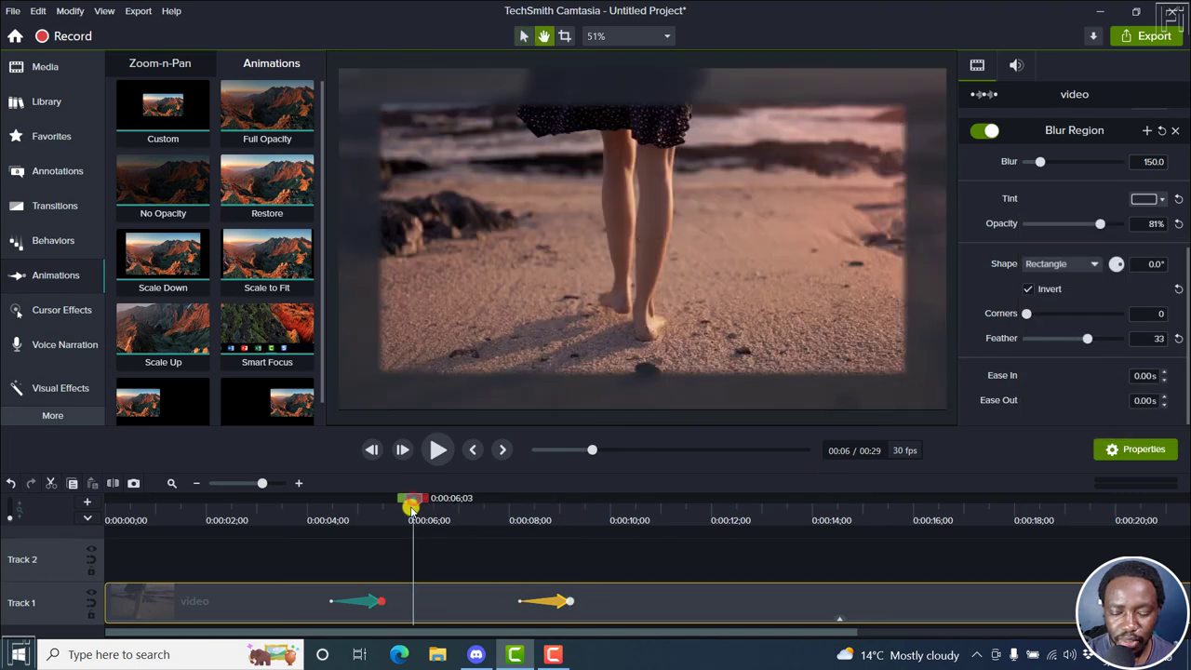
left_click(438, 450)
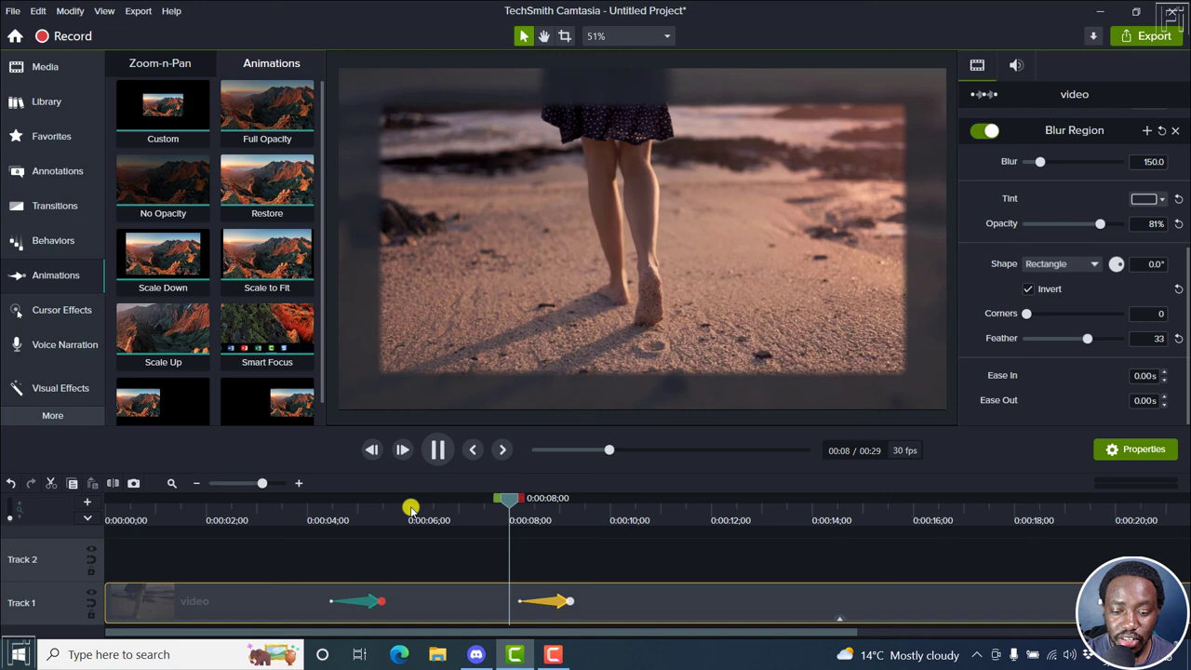
left_click(1145, 199)
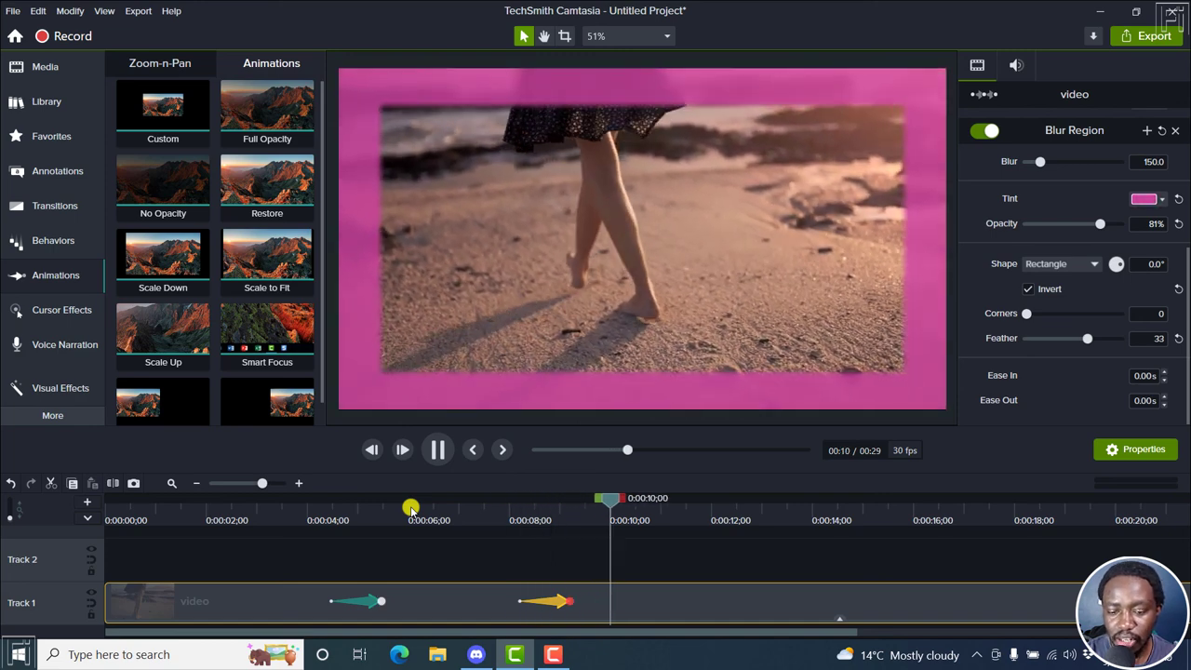
left_click(437, 450)
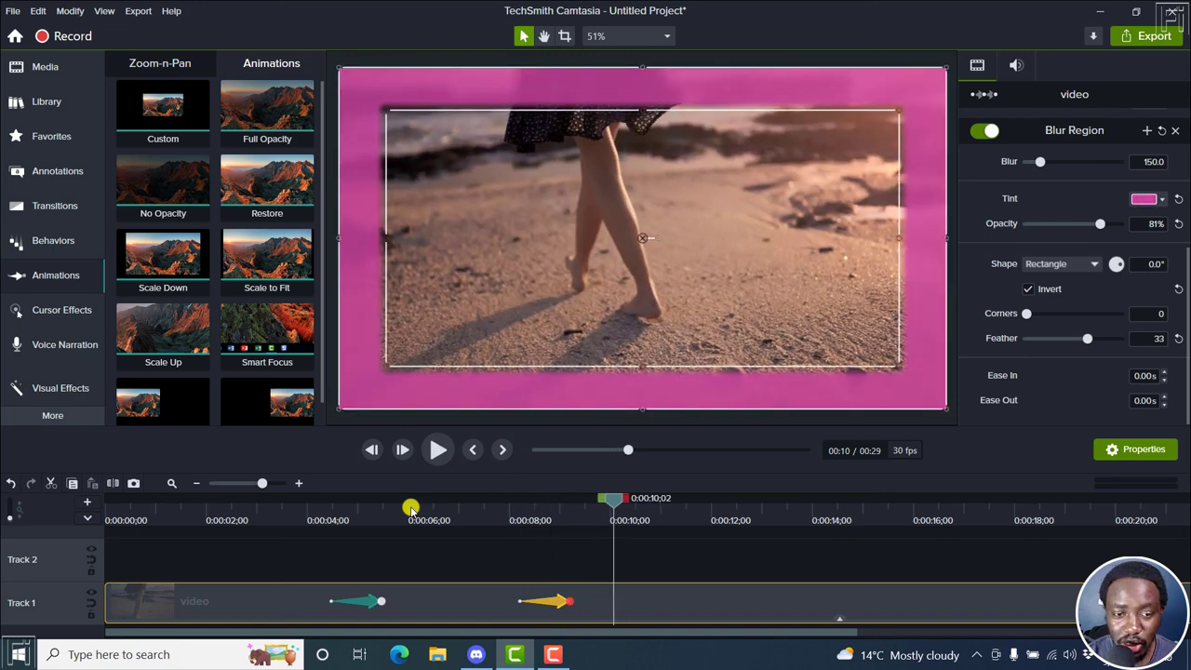
left_click(60, 388)
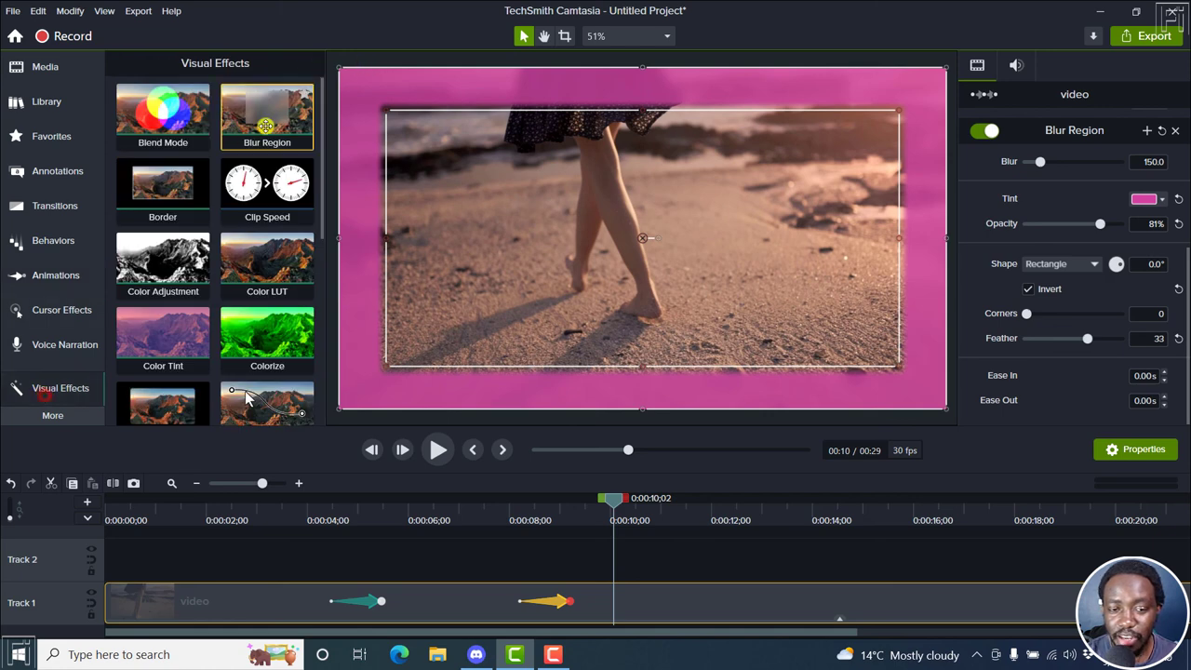